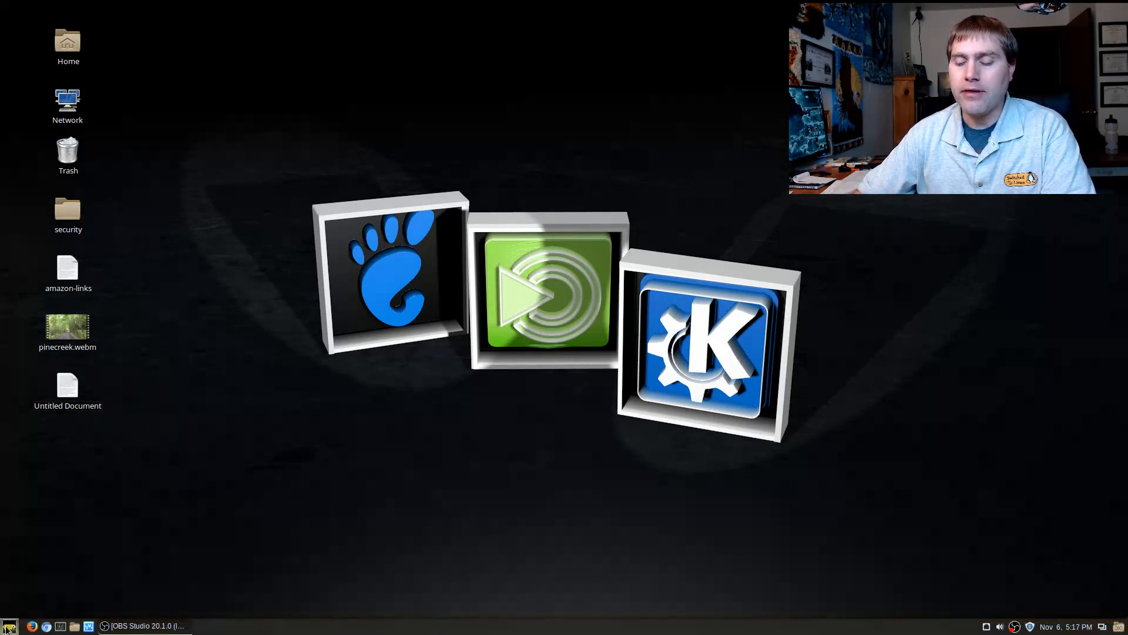
# Step: Bring up the bottom panel's context menu with its applet, settings and theme options
pyautogui.click(9, 625)
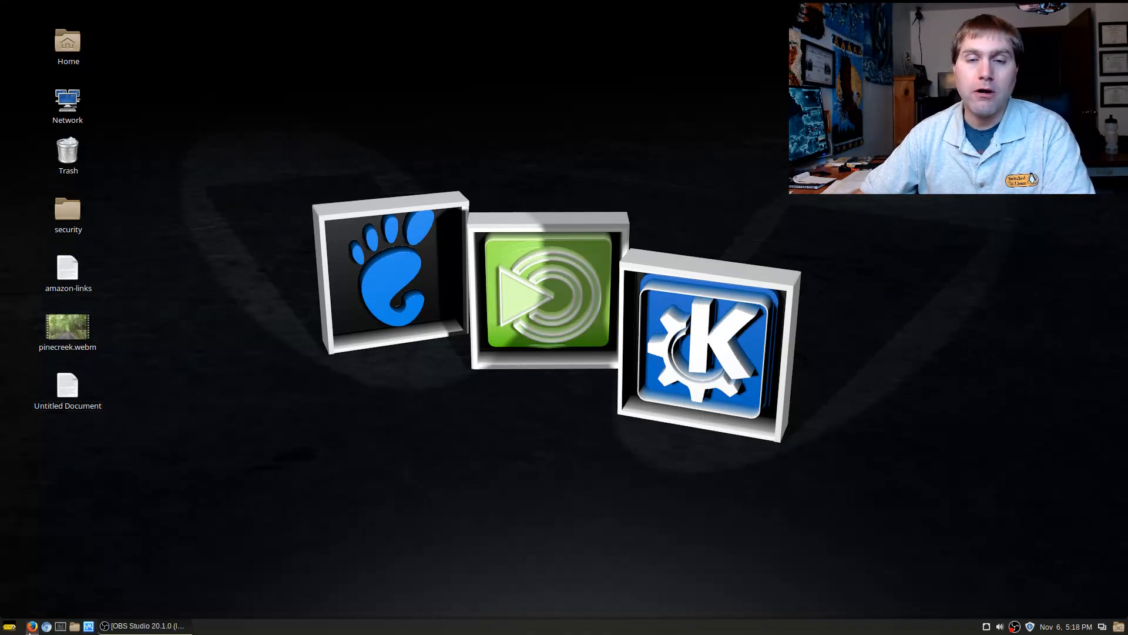
pyautogui.moveTo(33, 626)
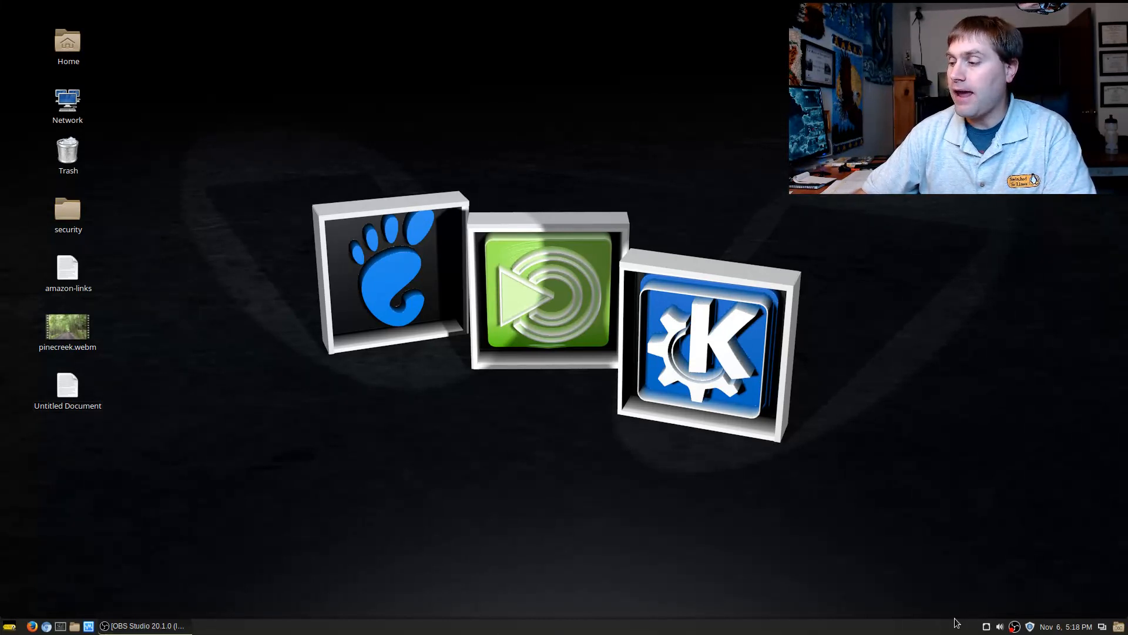
pyautogui.moveTo(1033, 619)
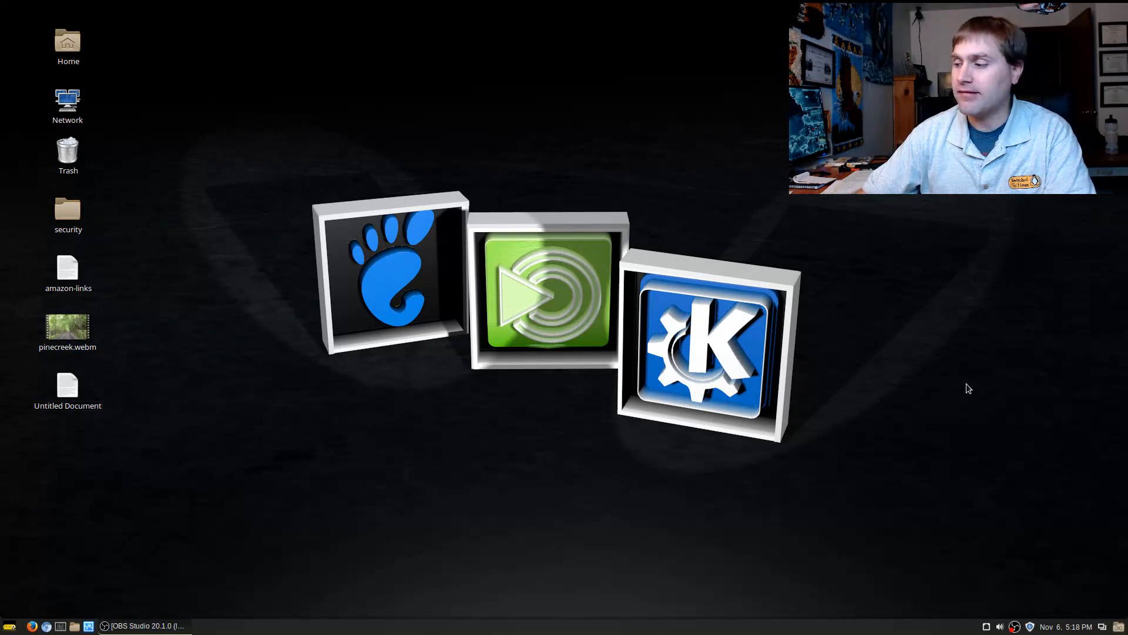
pyautogui.moveTo(1122, 627)
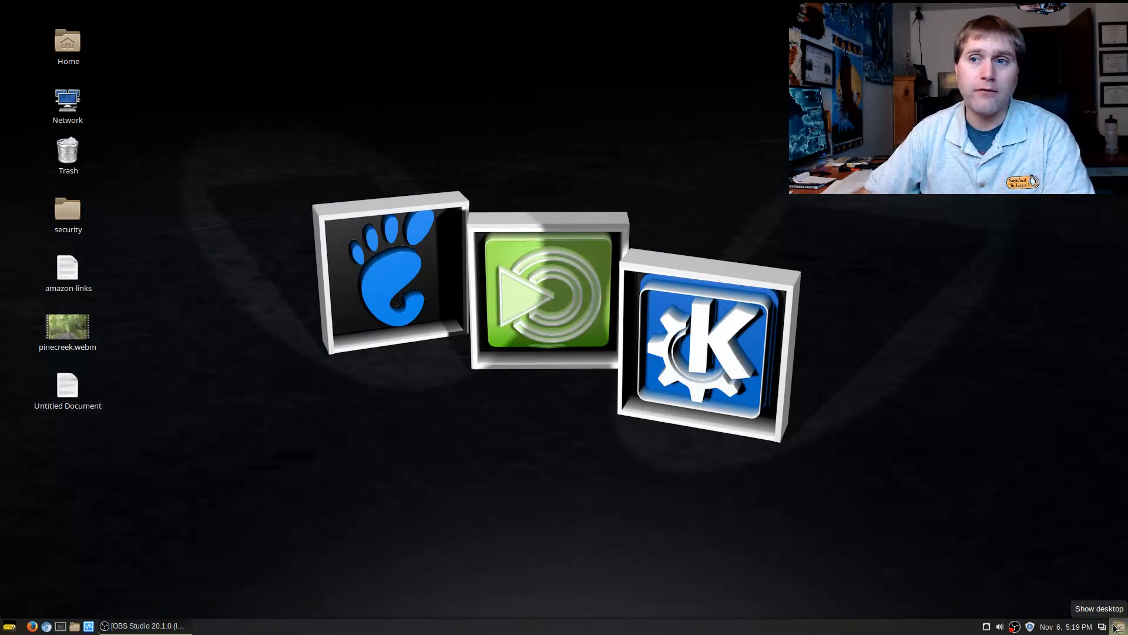
pyautogui.moveTo(1121, 625)
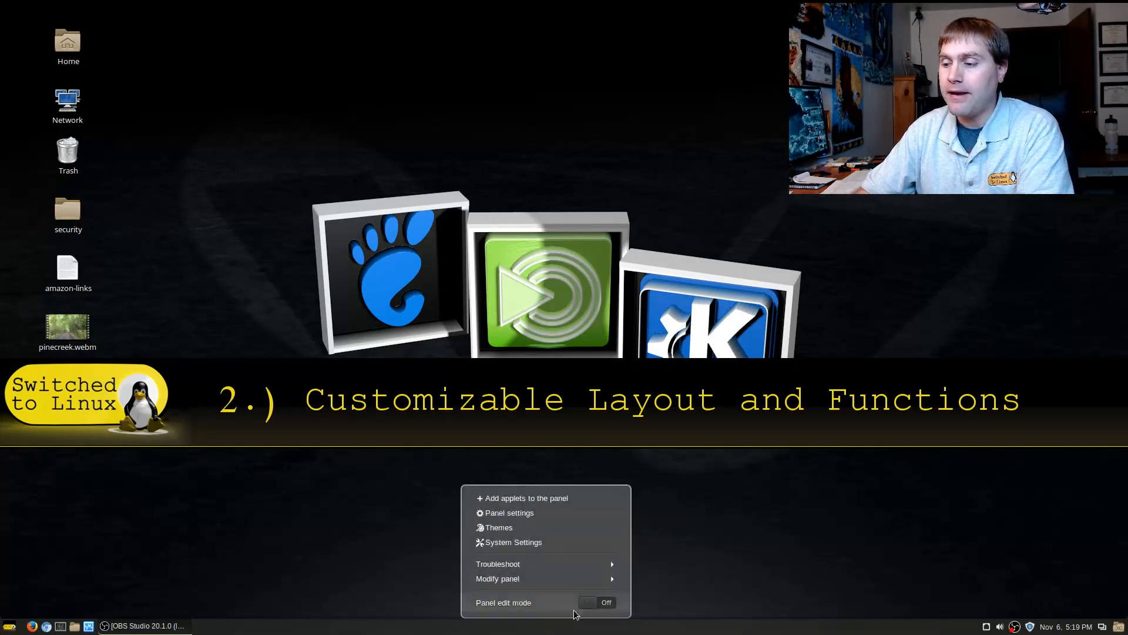
# Step: Enable panel edit mode, then in Panel settings try Auto hide and return to Always show panel
pyautogui.click(597, 602)
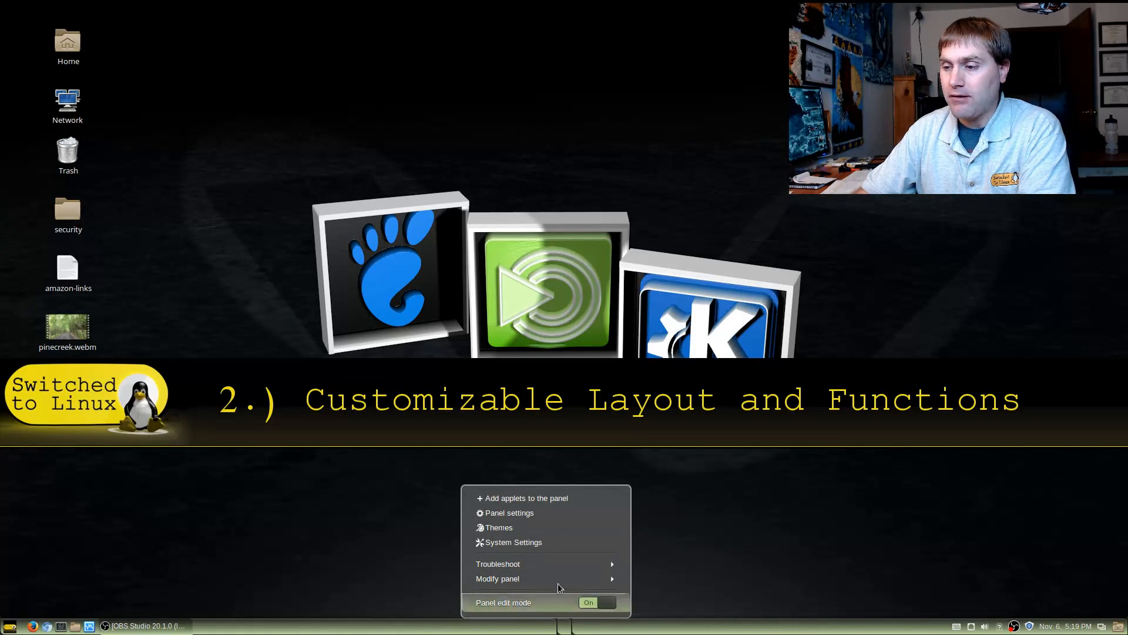
pyautogui.click(590, 353)
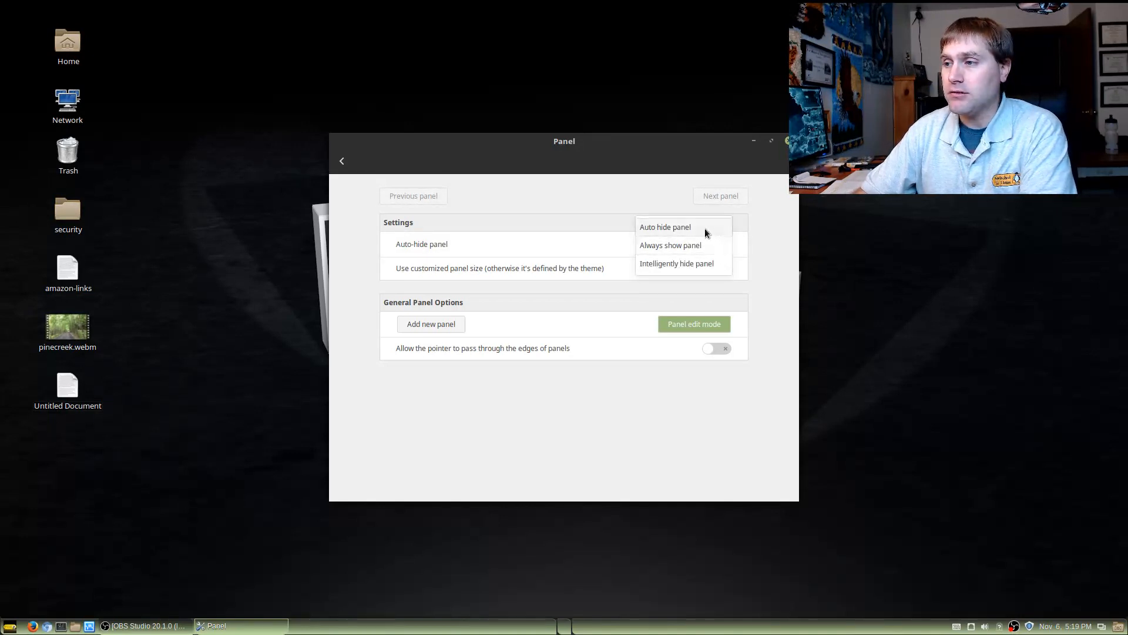
pyautogui.click(664, 227)
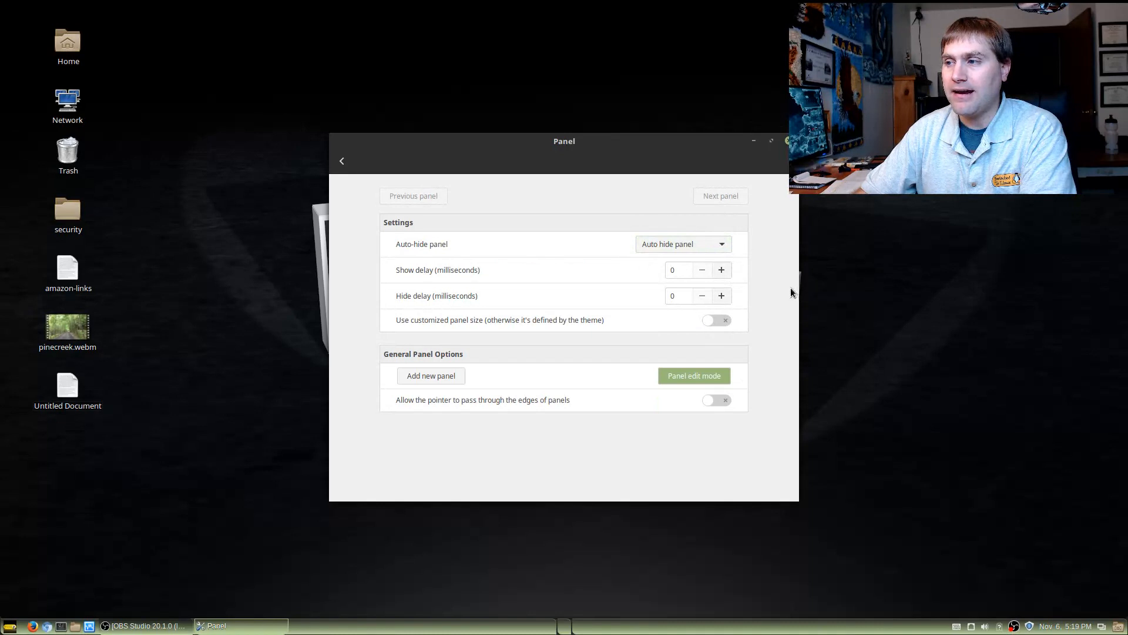
pyautogui.moveTo(519, 516)
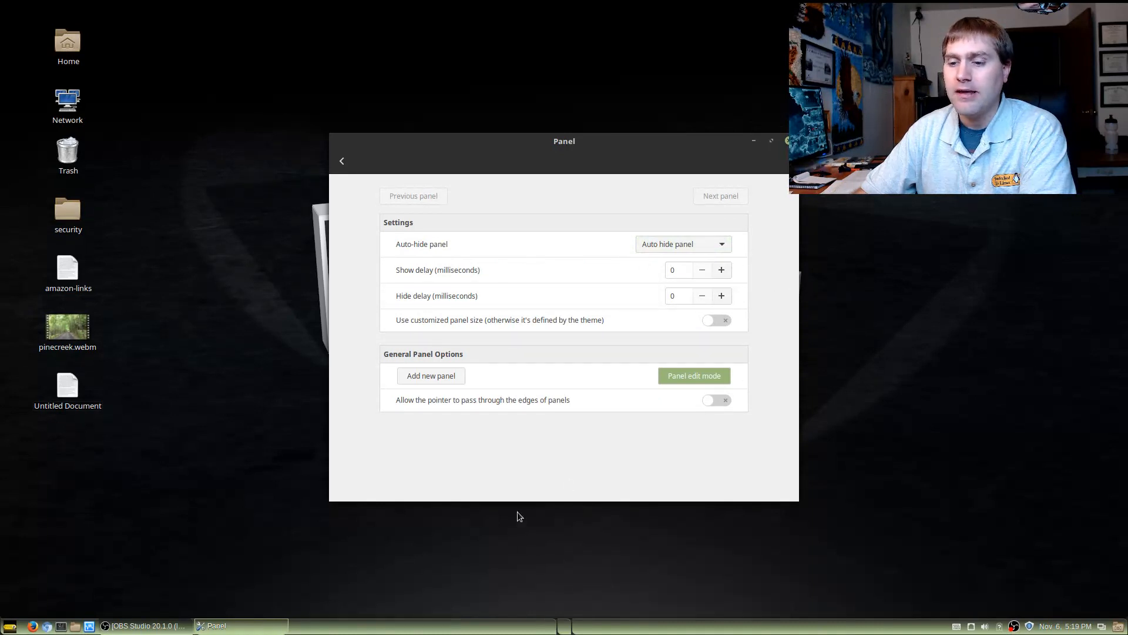
pyautogui.click(681, 245)
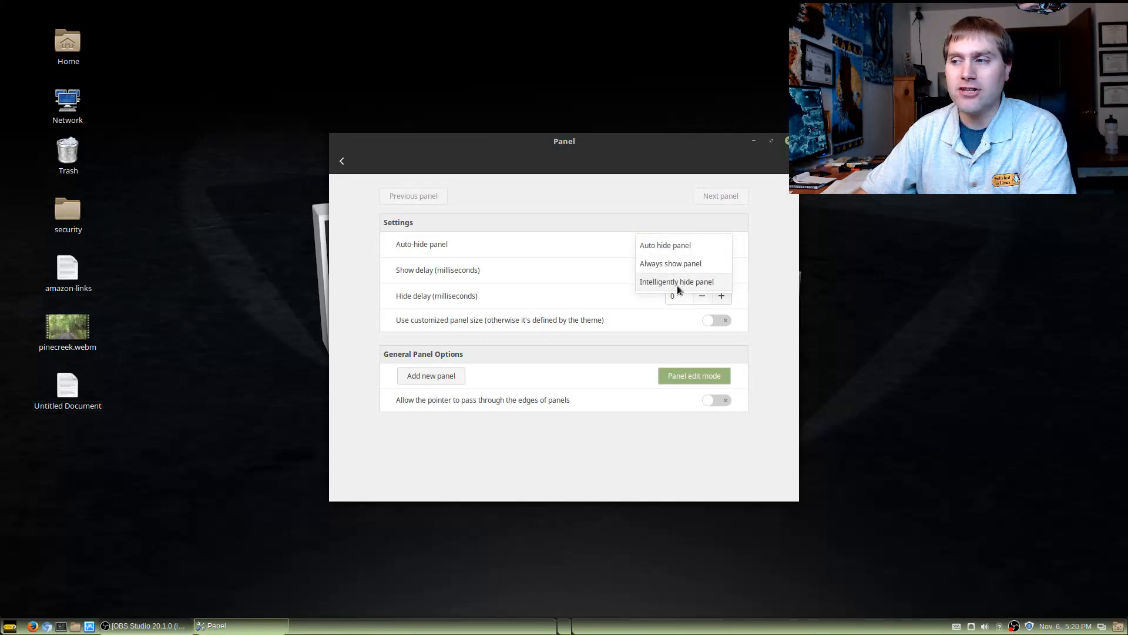
pyautogui.moveTo(670, 263)
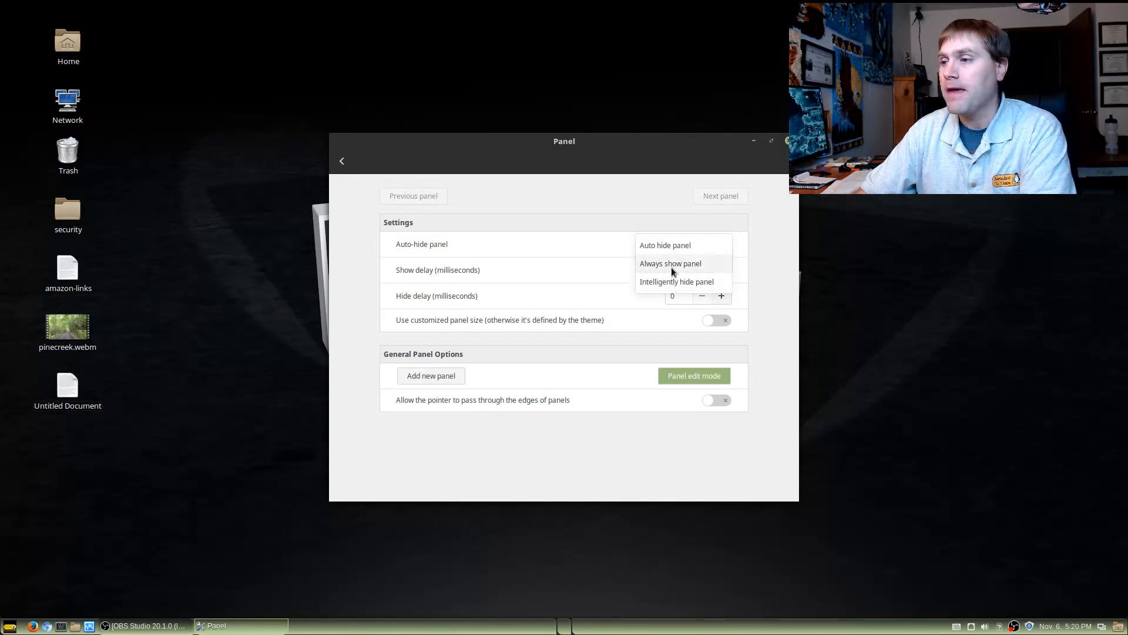
pyautogui.click(668, 262)
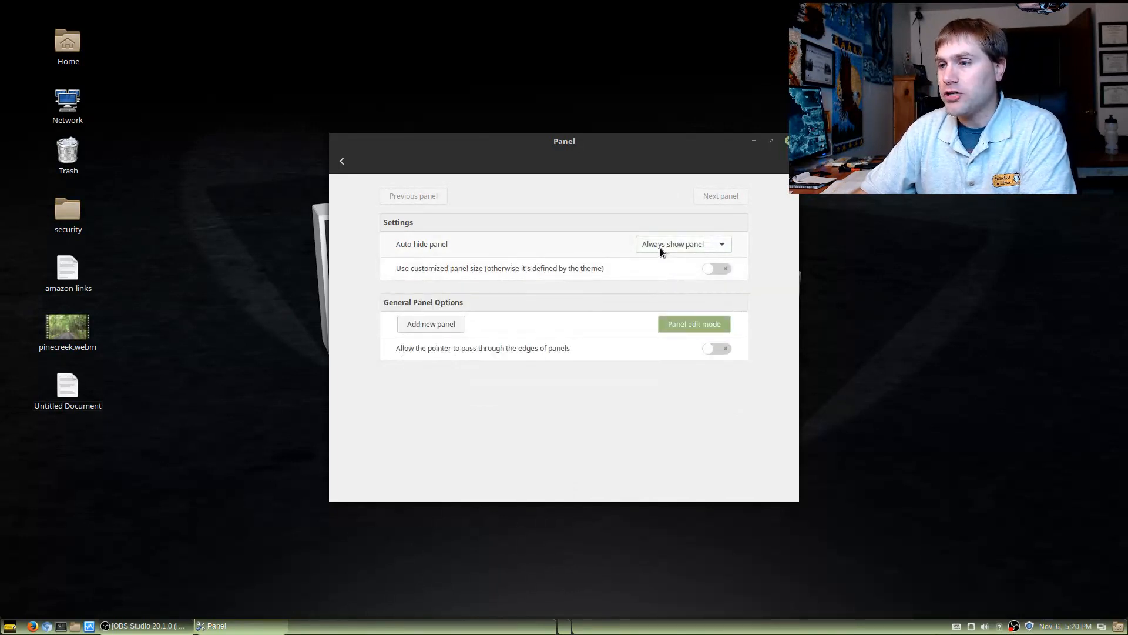
pyautogui.moveTo(728, 283)
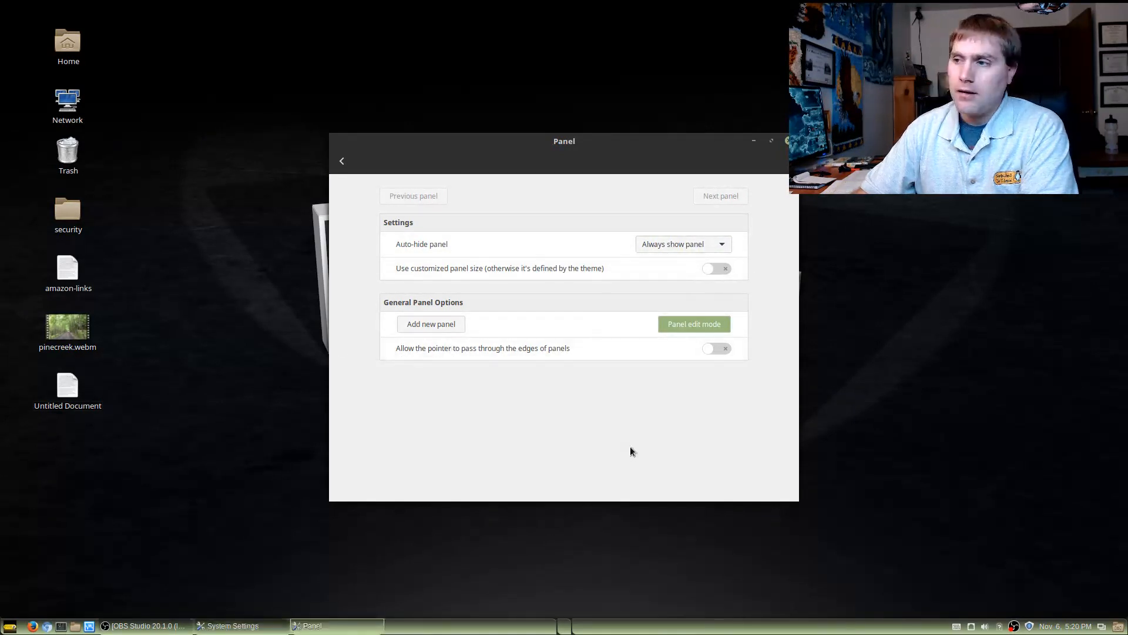
pyautogui.moveTo(278, 443)
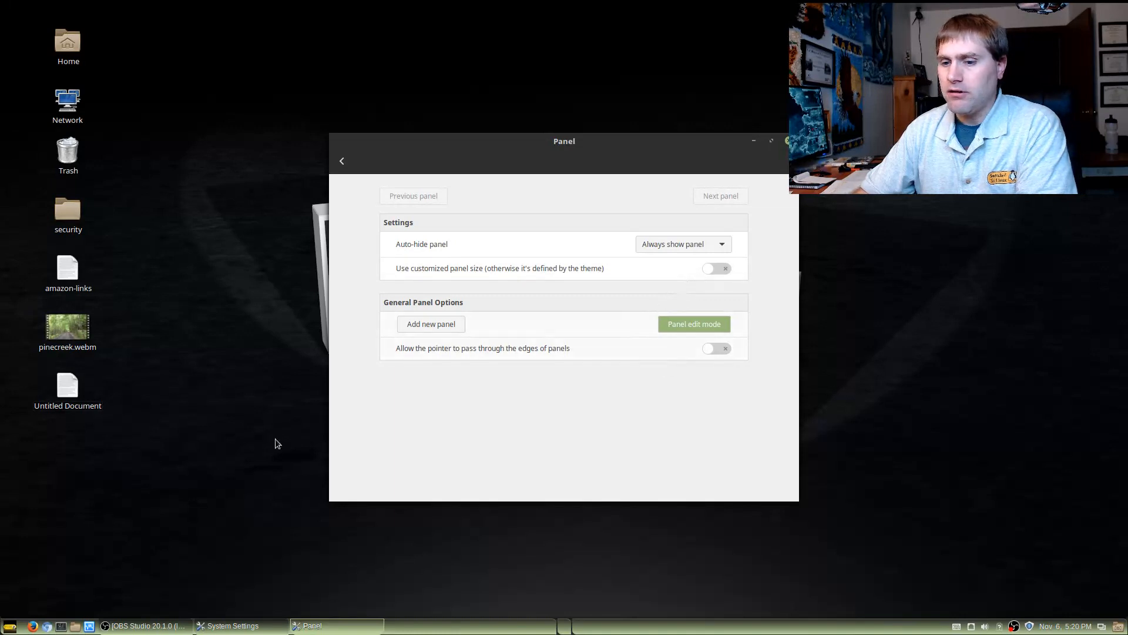
pyautogui.moveTo(647, 285)
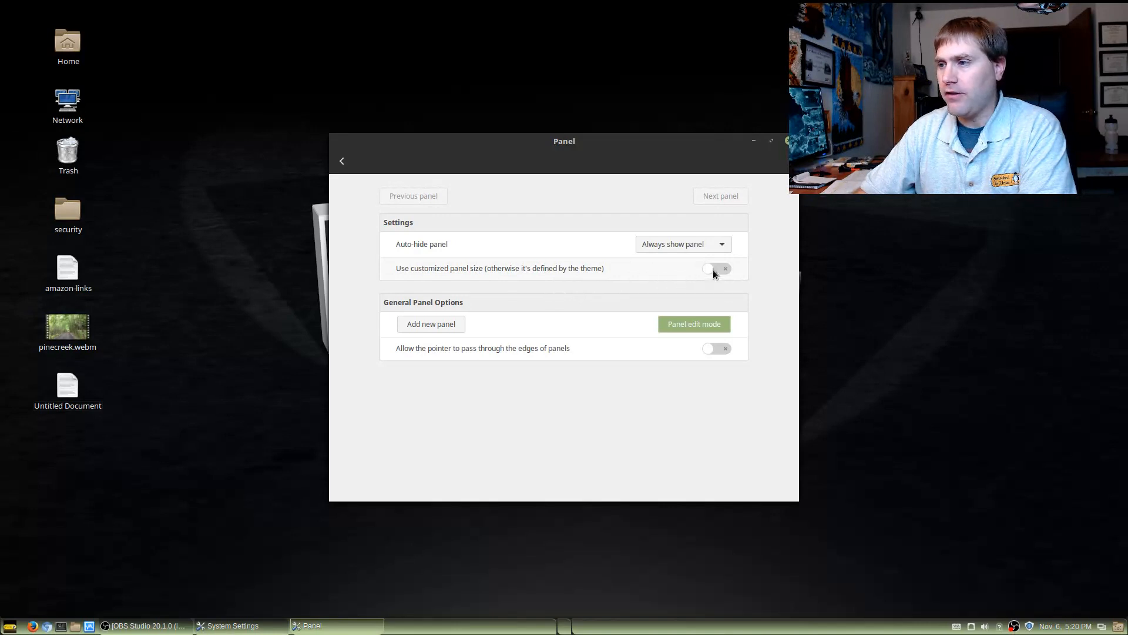
# Step: Use a customized panel size at a small height and switch off scaling text and icons with height
pyautogui.click(716, 268)
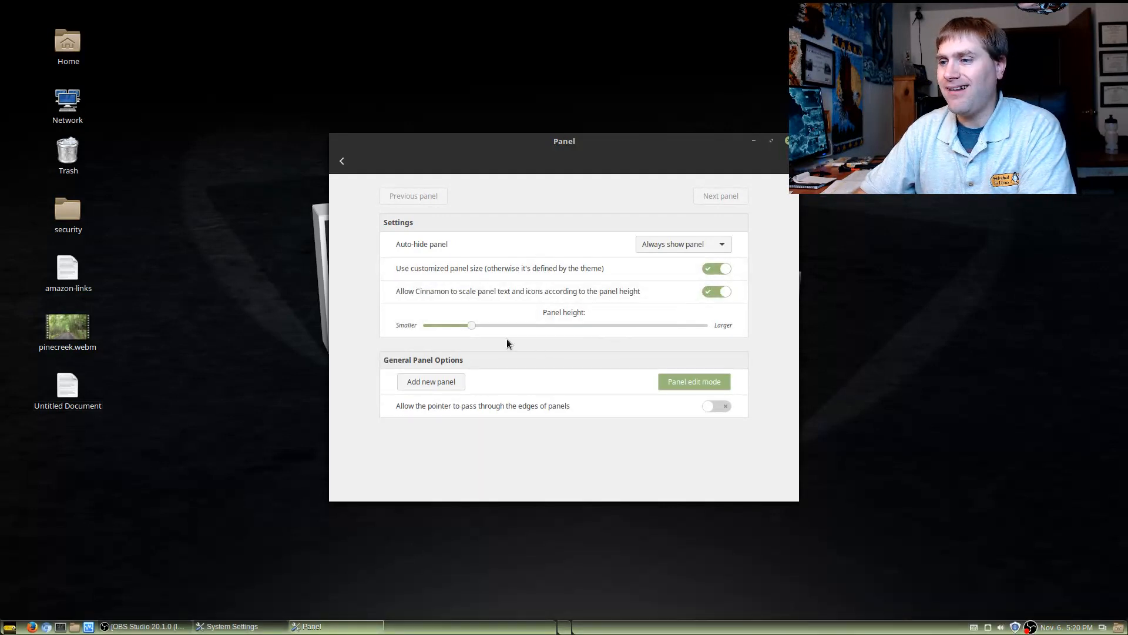
pyautogui.moveTo(472, 325); pyautogui.dragTo(575, 326)
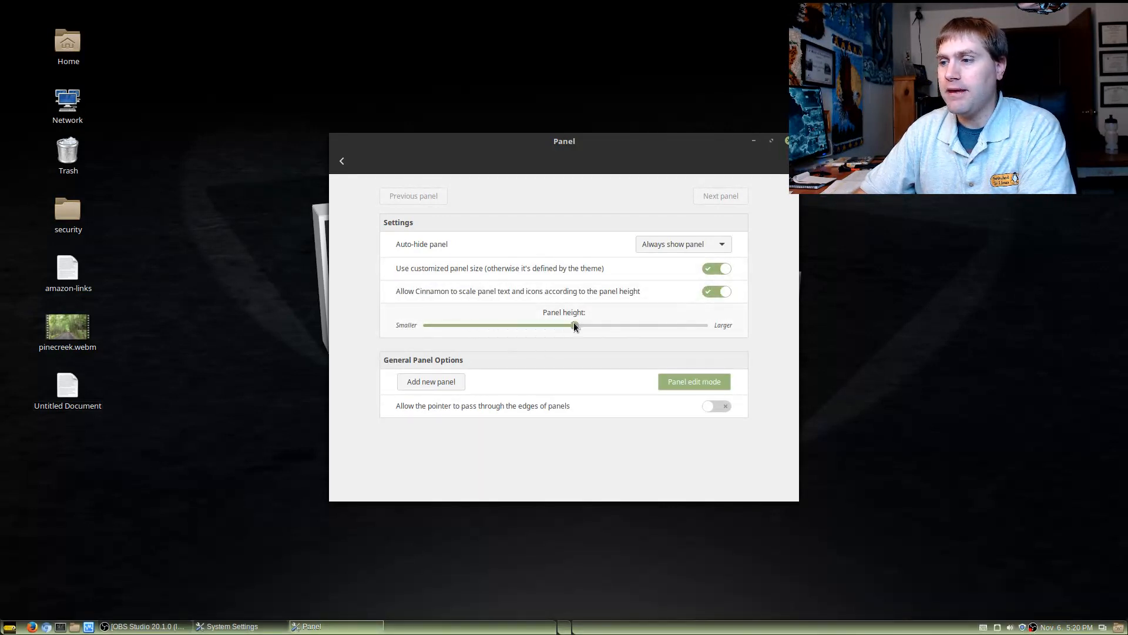
pyautogui.moveTo(574, 325); pyautogui.dragTo(592, 324)
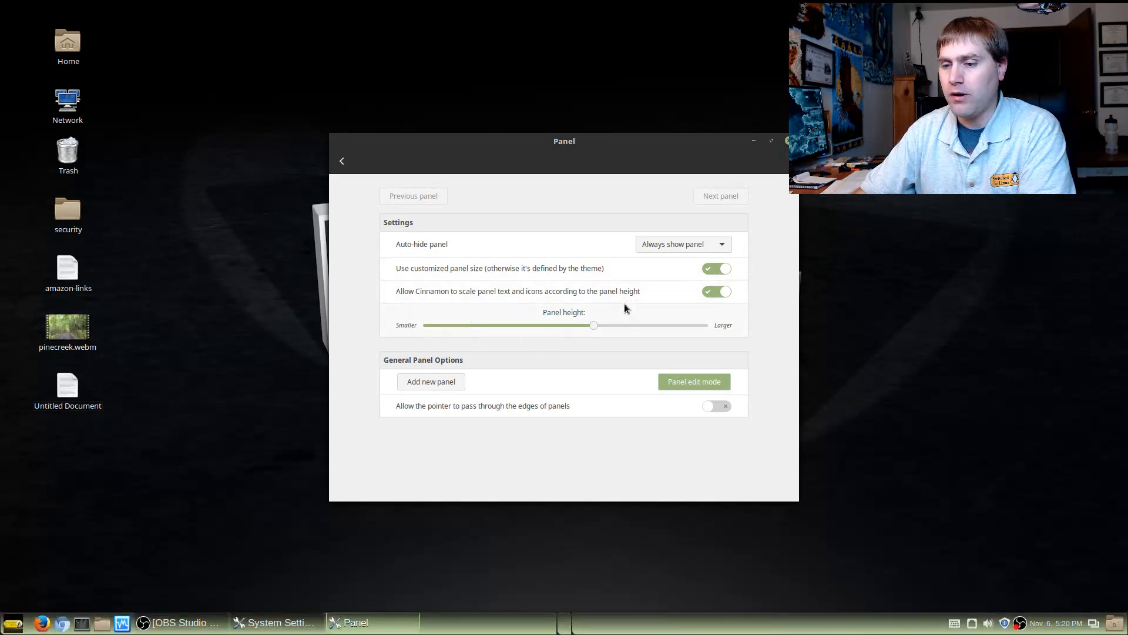
pyautogui.moveTo(593, 324); pyautogui.dragTo(574, 325)
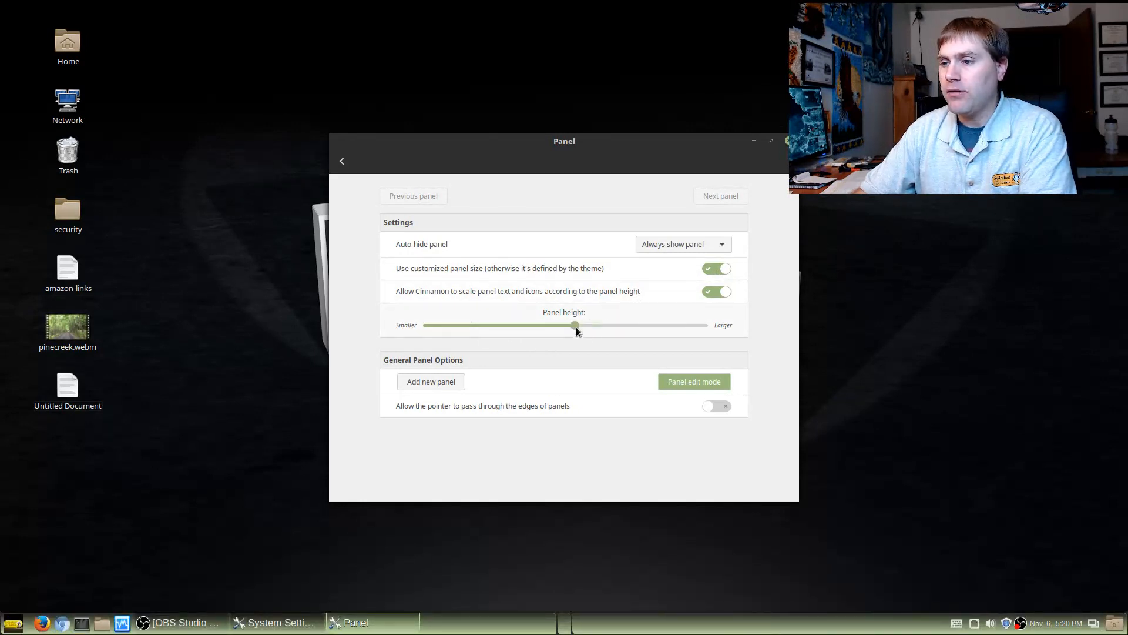
pyautogui.moveTo(575, 324); pyautogui.dragTo(425, 324)
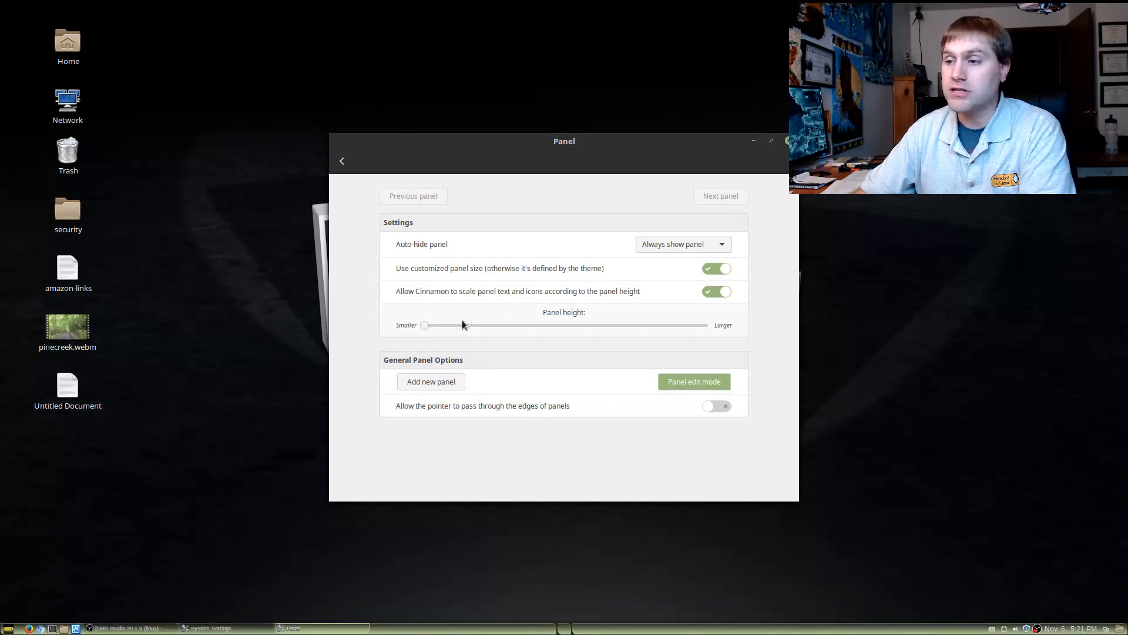
pyautogui.moveTo(425, 324); pyautogui.dragTo(451, 324)
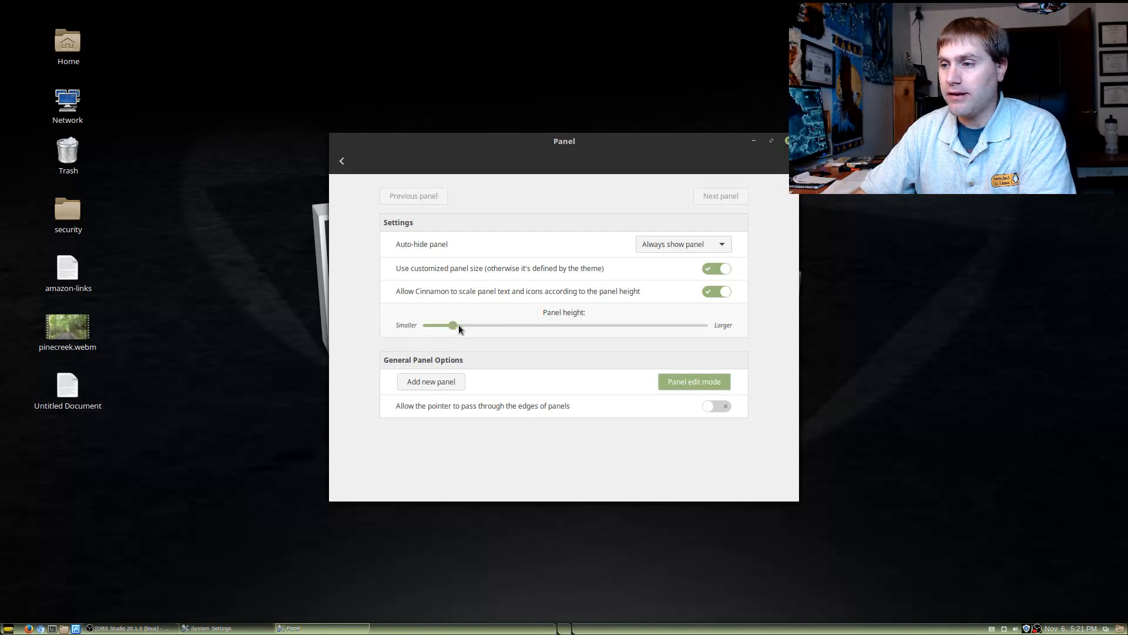
pyautogui.moveTo(452, 324); pyautogui.dragTo(471, 324)
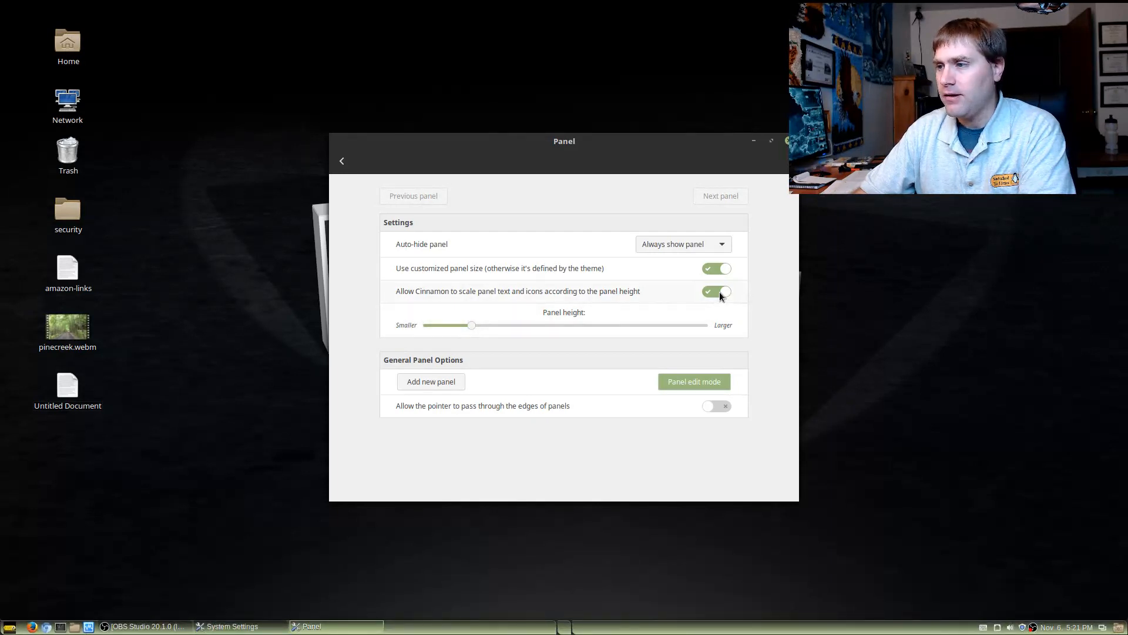
pyautogui.click(716, 290)
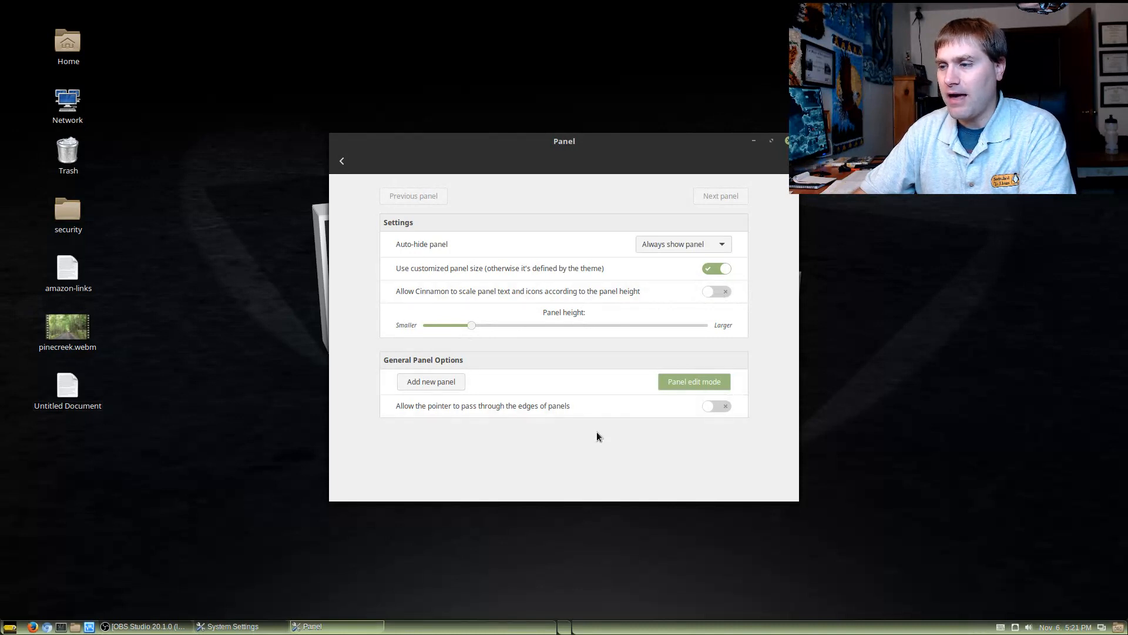
pyautogui.moveTo(579, 381)
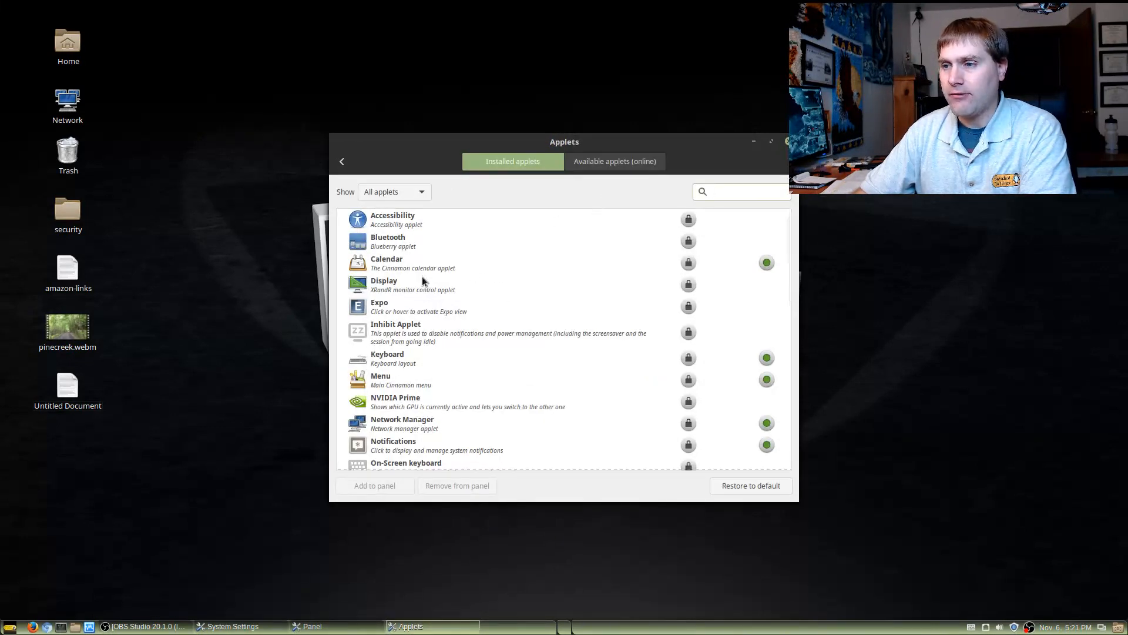
# Step: Scroll through the Installed applets list, then leave the settings windows for System Settings
pyautogui.scroll(-3)
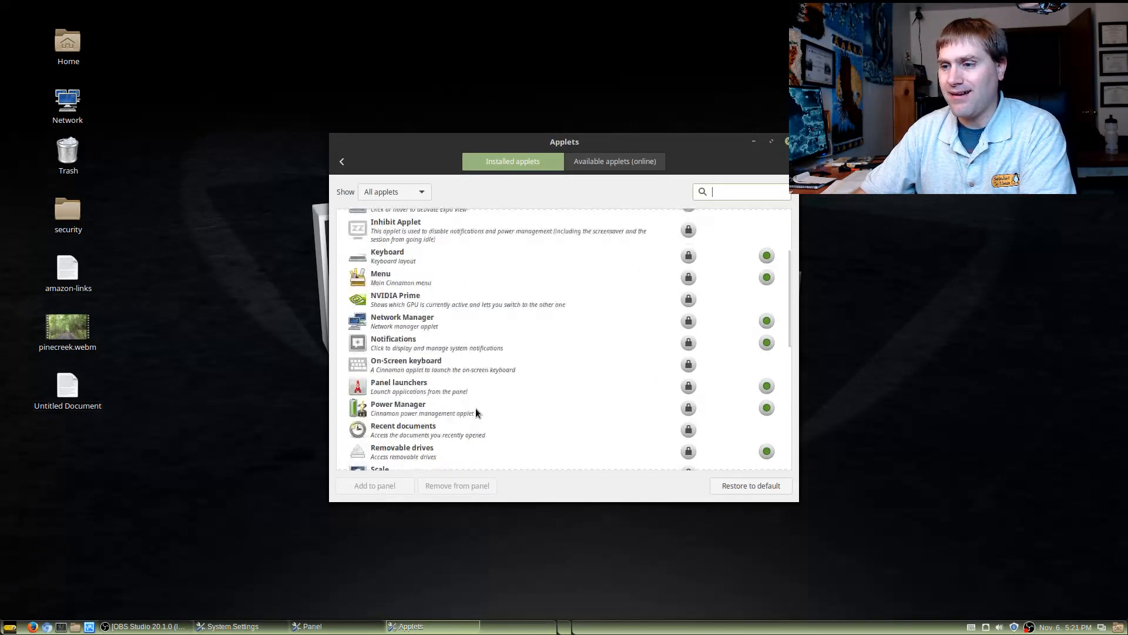
pyautogui.scroll(-3)
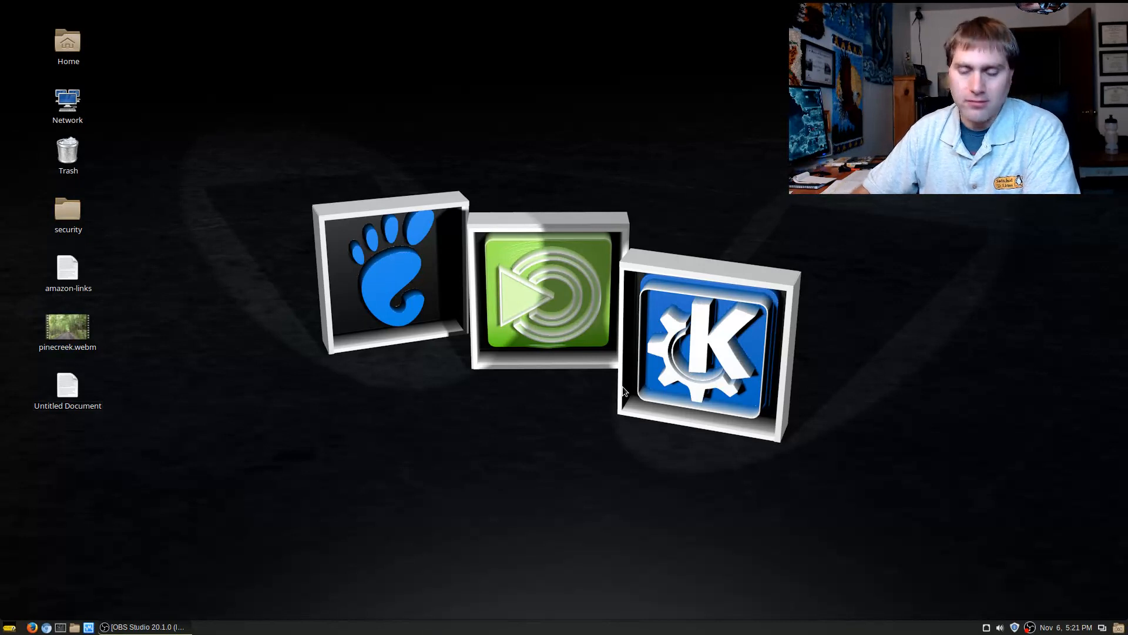
pyautogui.click(9, 627)
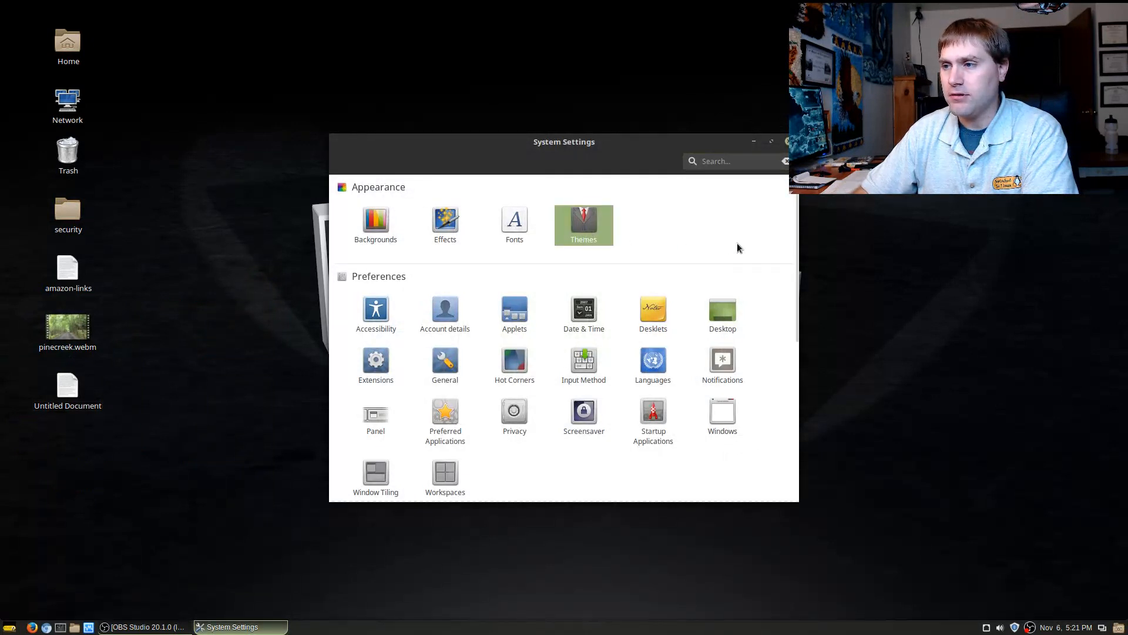
# Step: Show the Themes page with Mint-Y-Dark borders, gnome icons, Mint-Y-Darker controls and Glass Mint desktop
pyautogui.click(583, 225)
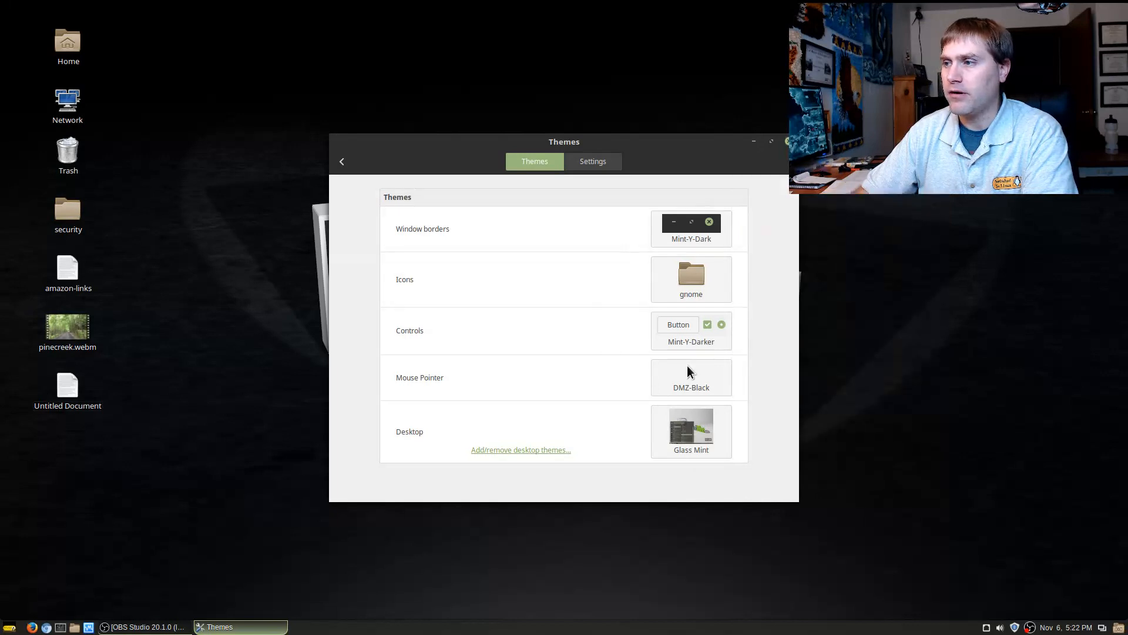
# Step: Close the Themes window to return to the bare desktop
pyautogui.click(752, 141)
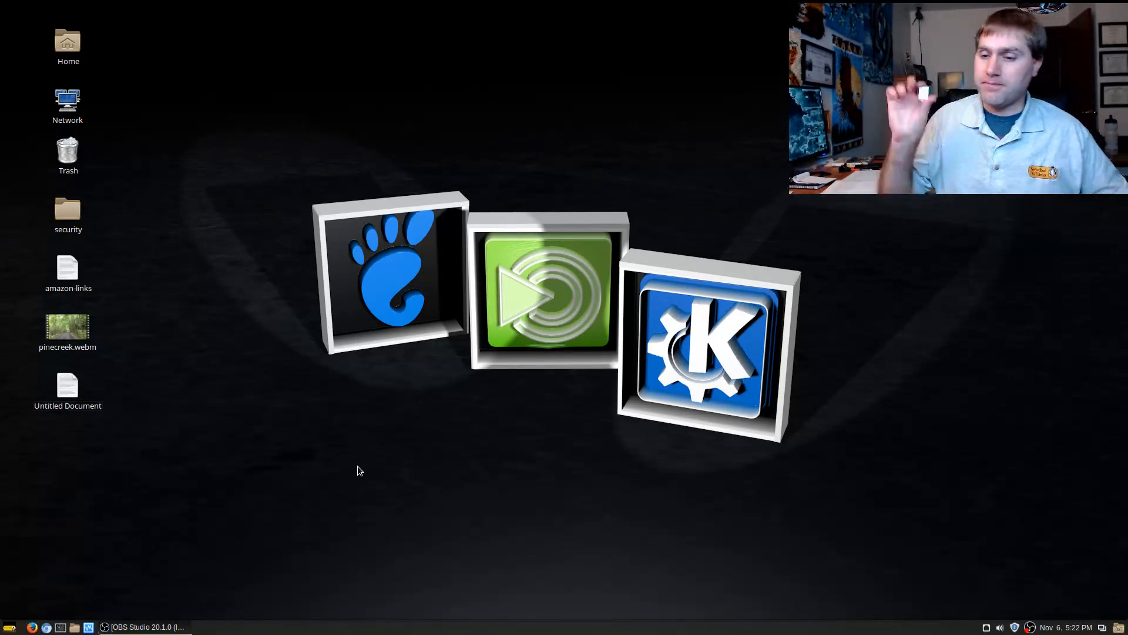
pyautogui.moveTo(282, 557)
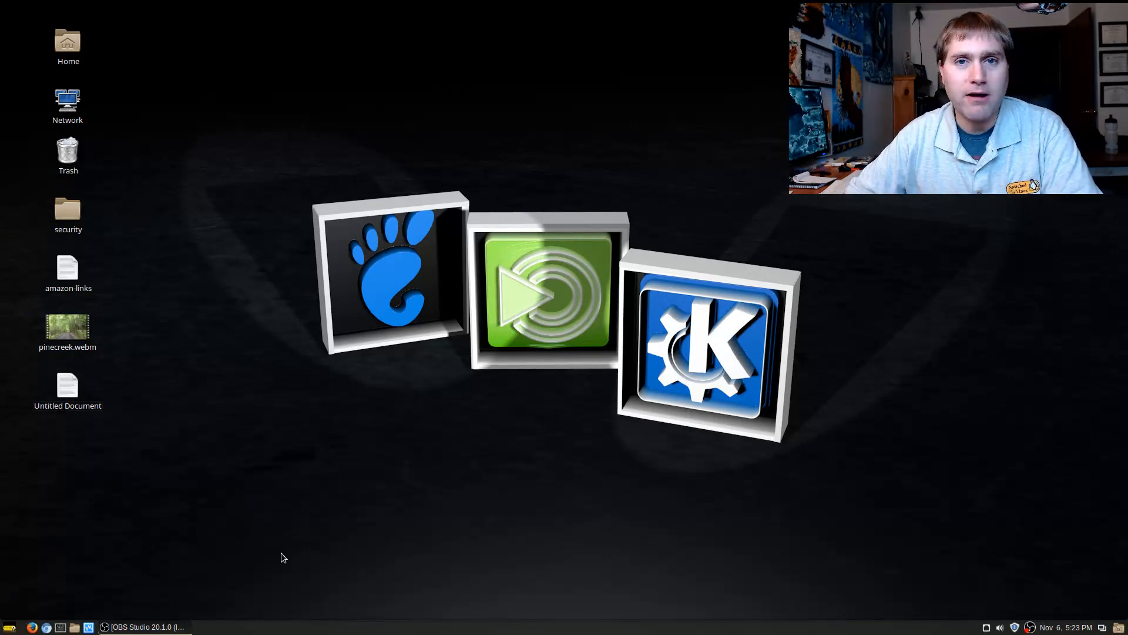
# Step: Reopen System Settings, reach Administration's Driver Manager and enter the administrator password
pyautogui.click(9, 626)
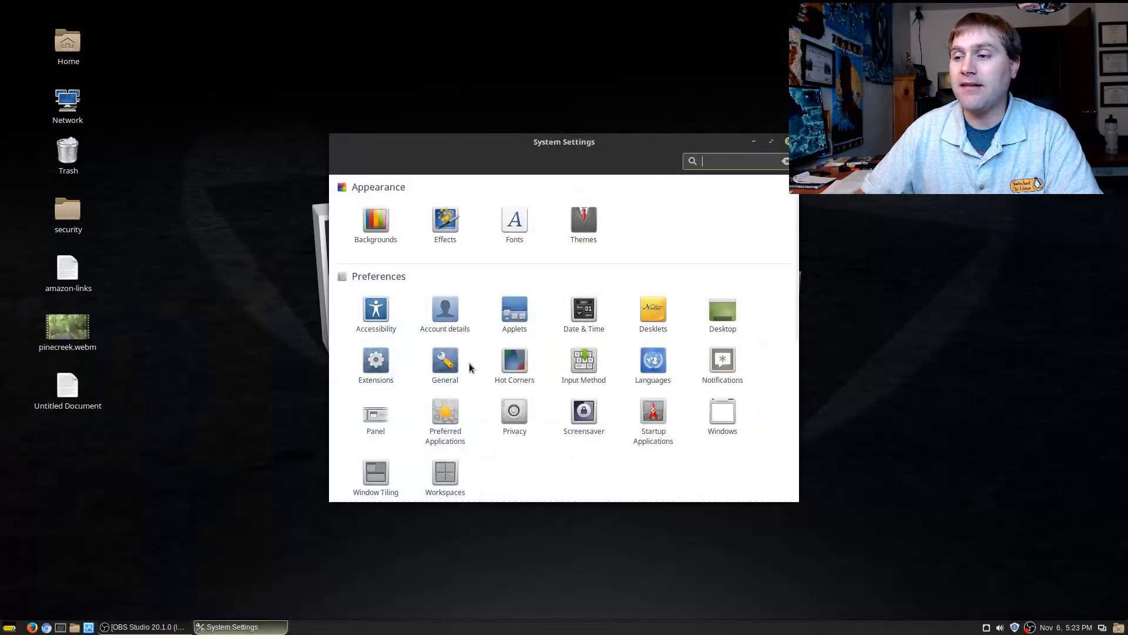
pyautogui.scroll(-3)
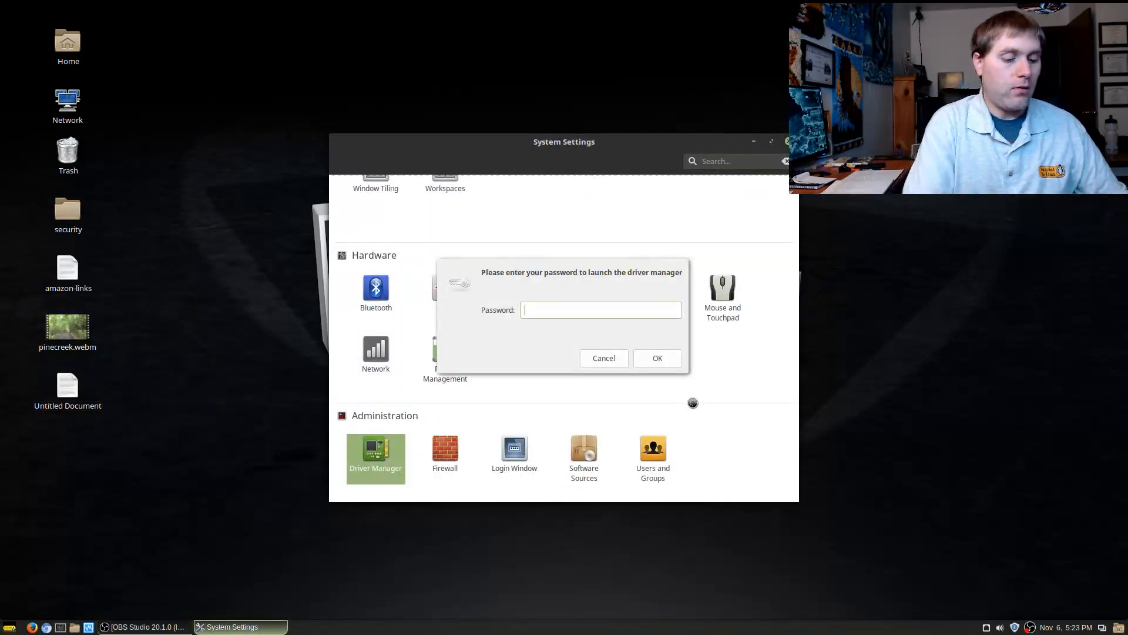
pyautogui.write('password')
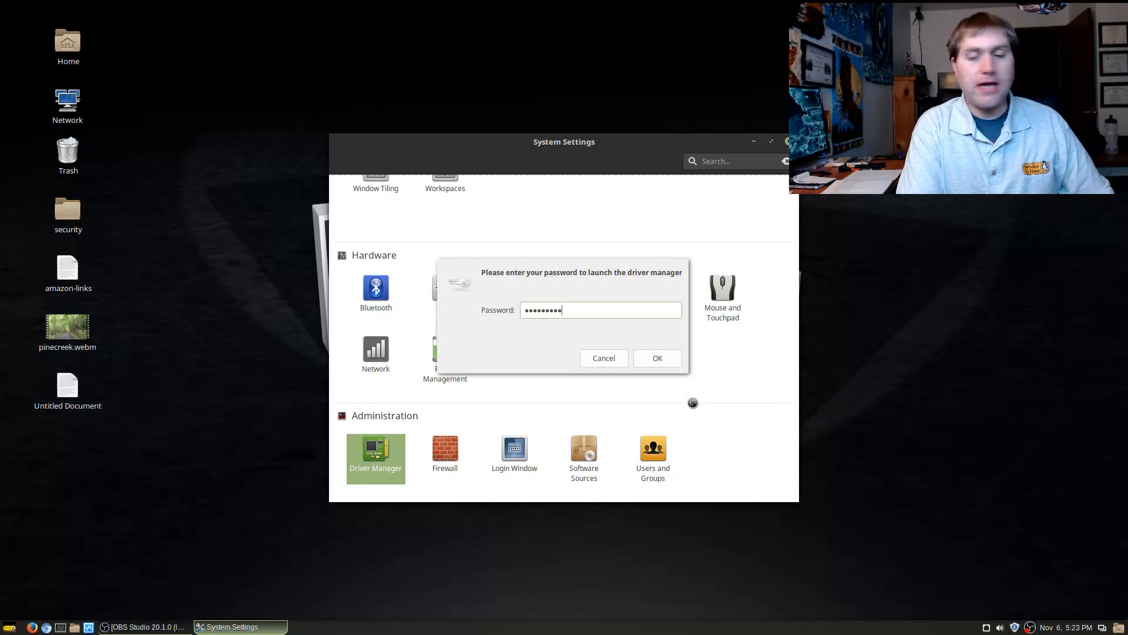
# Step: Confirm the password so Driver Manager lists intel-microcode with no proprietary drivers in use
pyautogui.click(656, 358)
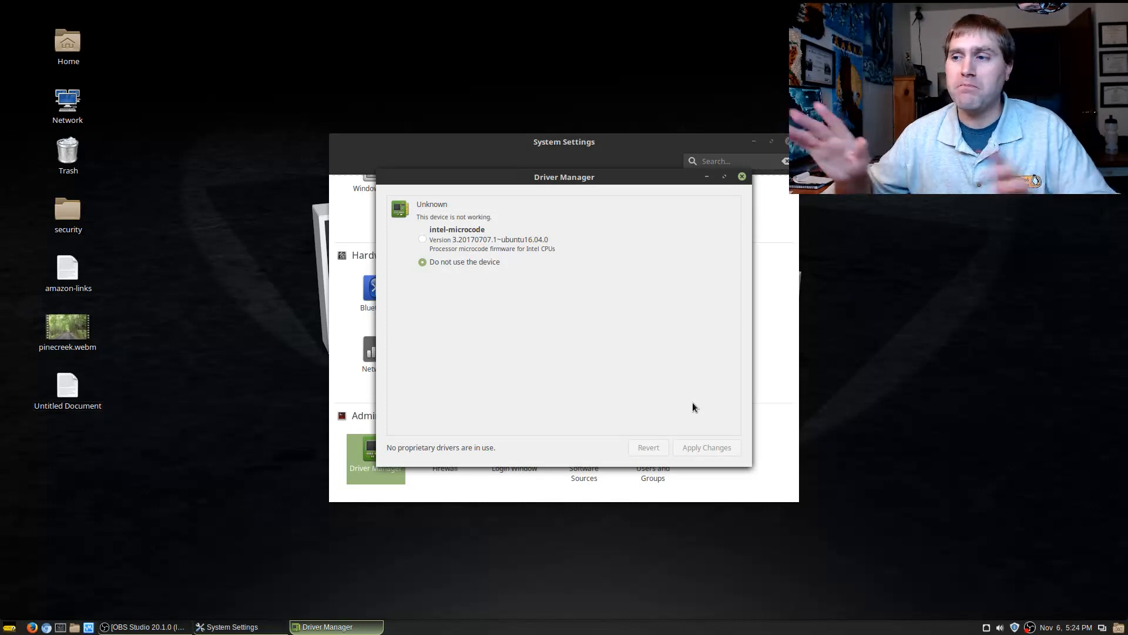
pyautogui.moveTo(610, 304)
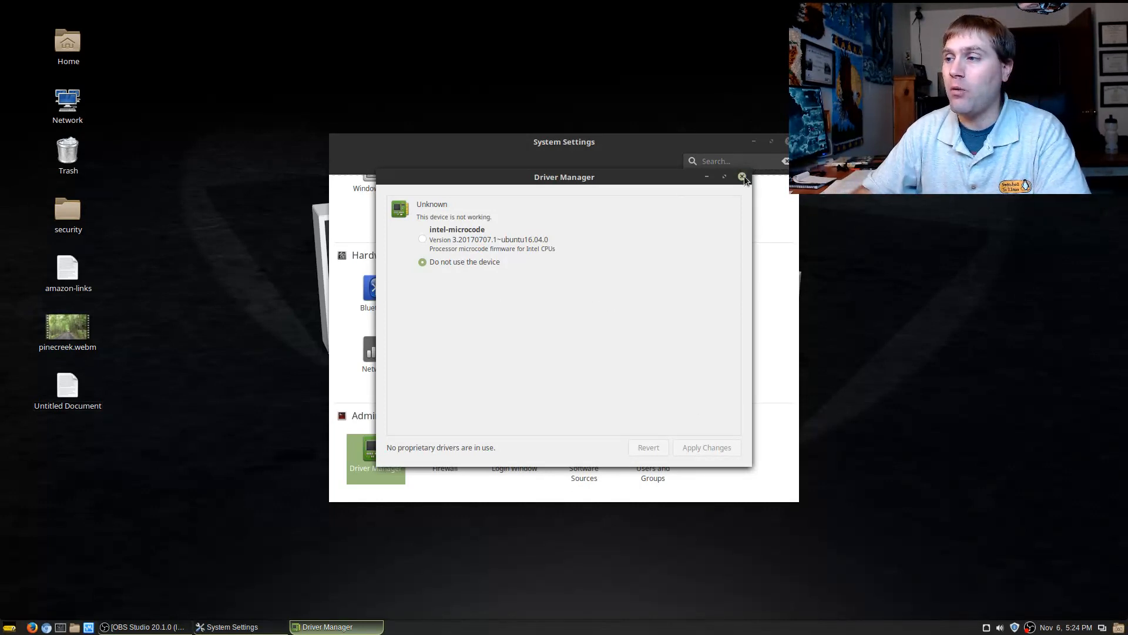
# Step: Close Driver Manager and System Settings to return to the desktop
pyautogui.click(743, 177)
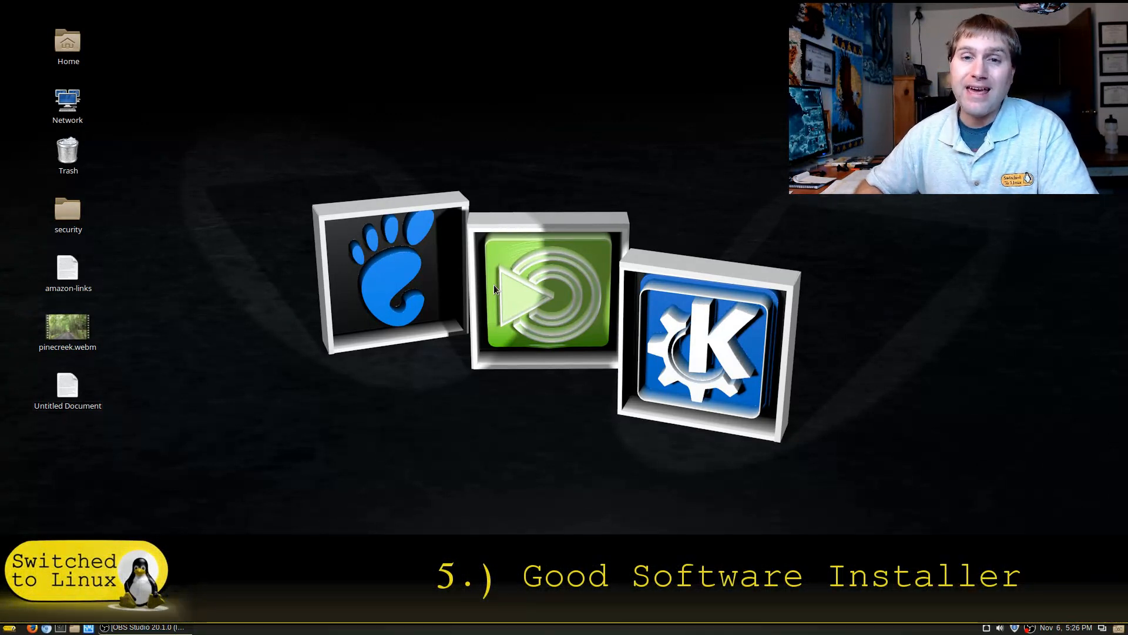
# Step: Launch Software Manager and authenticate with the administrator password to show its 85873 packages
pyautogui.click(10, 627)
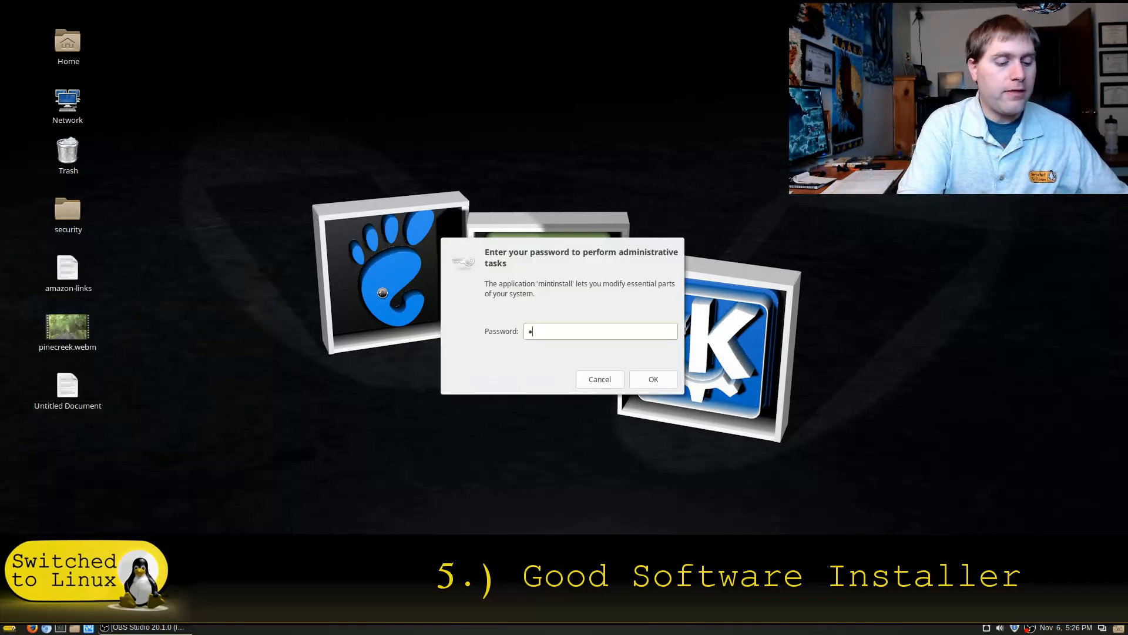
pyautogui.write('password')
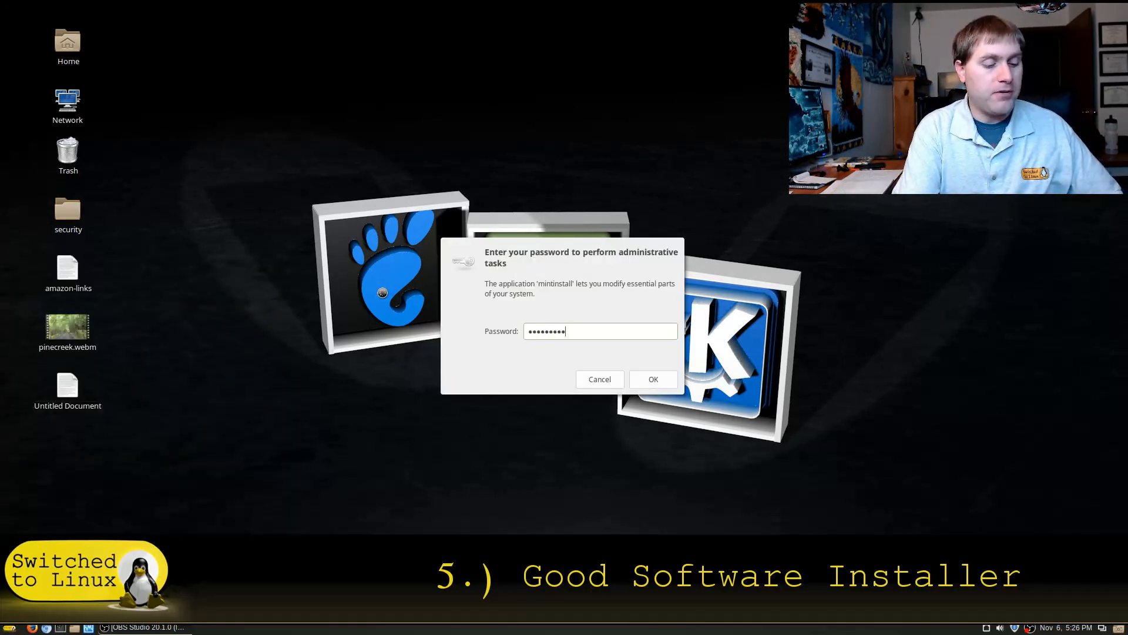
pyautogui.click(652, 380)
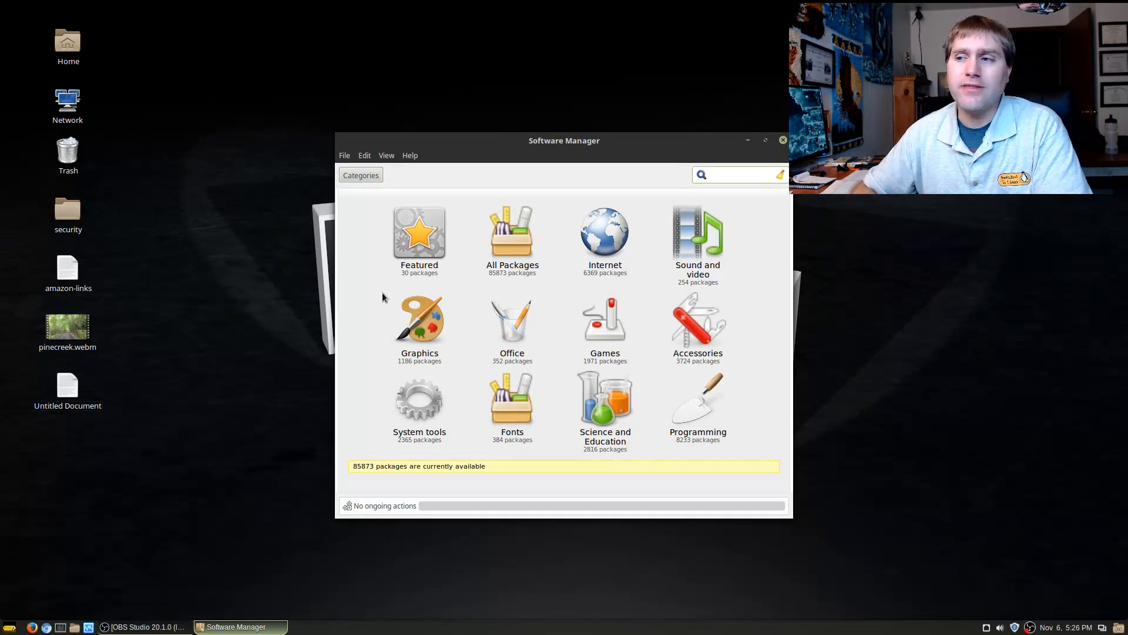
# Step: Search Software Manager for 'wor', listing LibreOffice Writer, AbiWord and Calligra Words
pyautogui.click(734, 174)
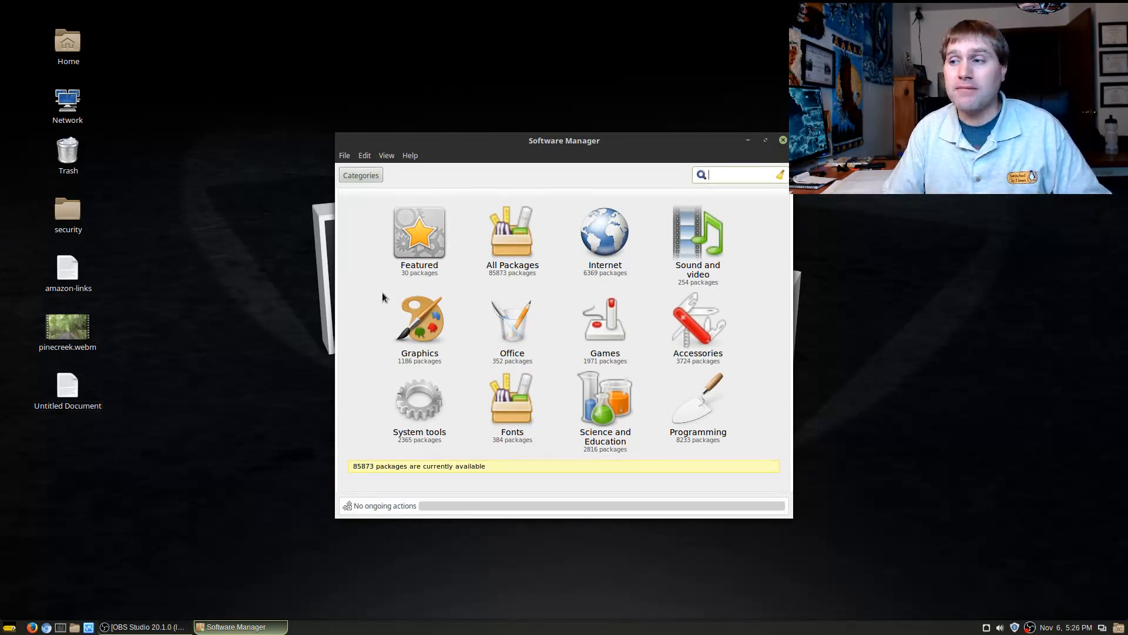
pyautogui.write('wor')
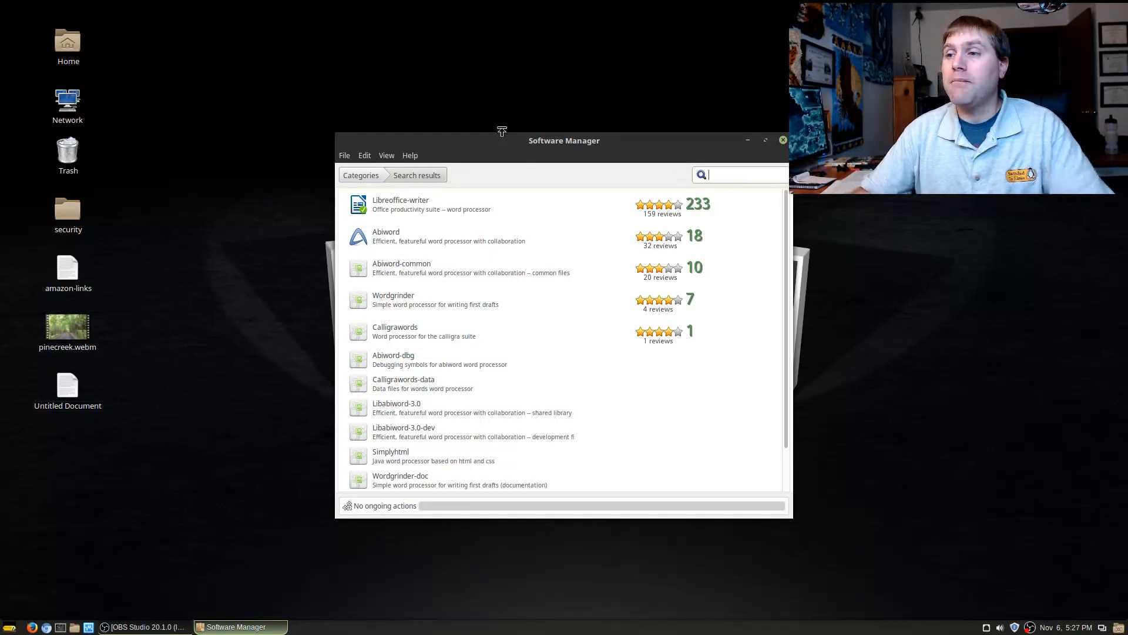
# Step: Return to the categories overview and browse the Office category list
pyautogui.click(361, 175)
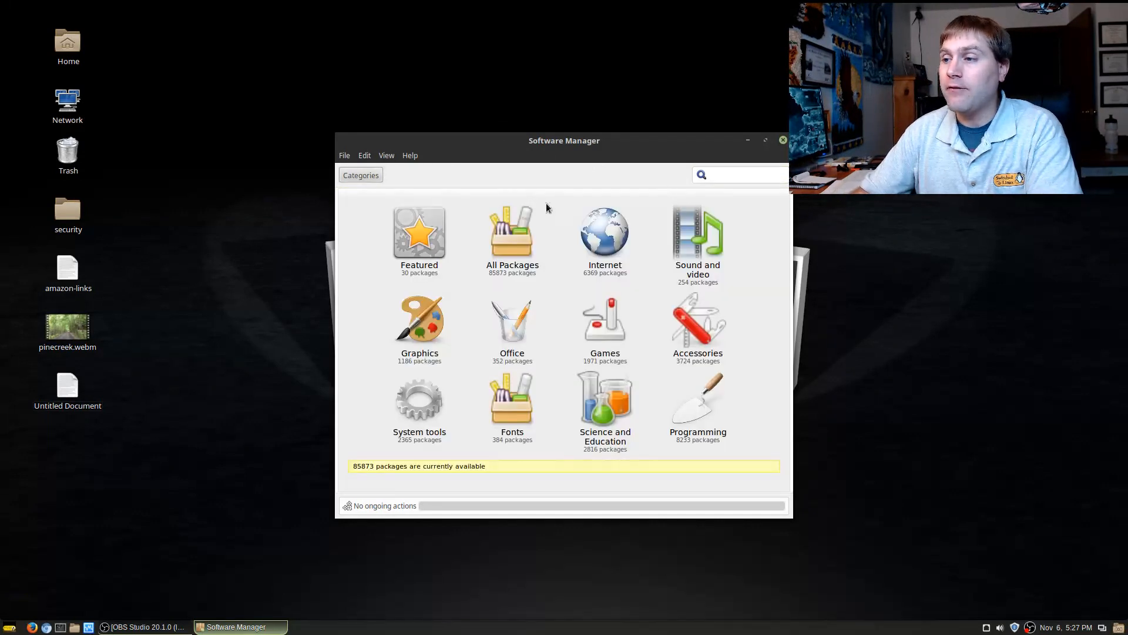
pyautogui.moveTo(529, 324)
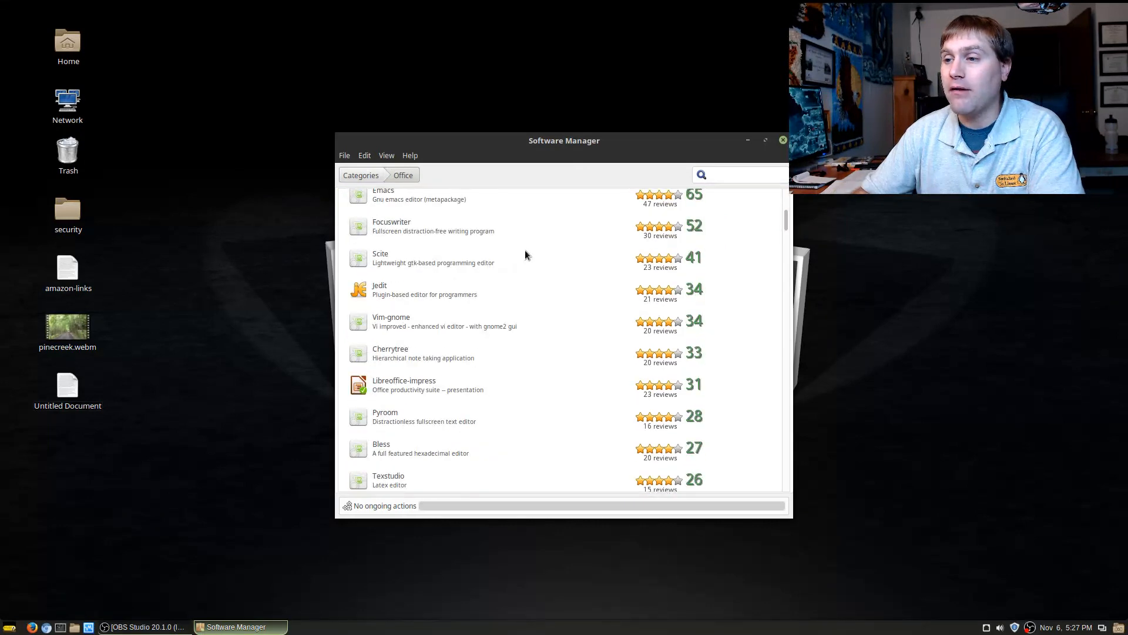
pyautogui.scroll(3)
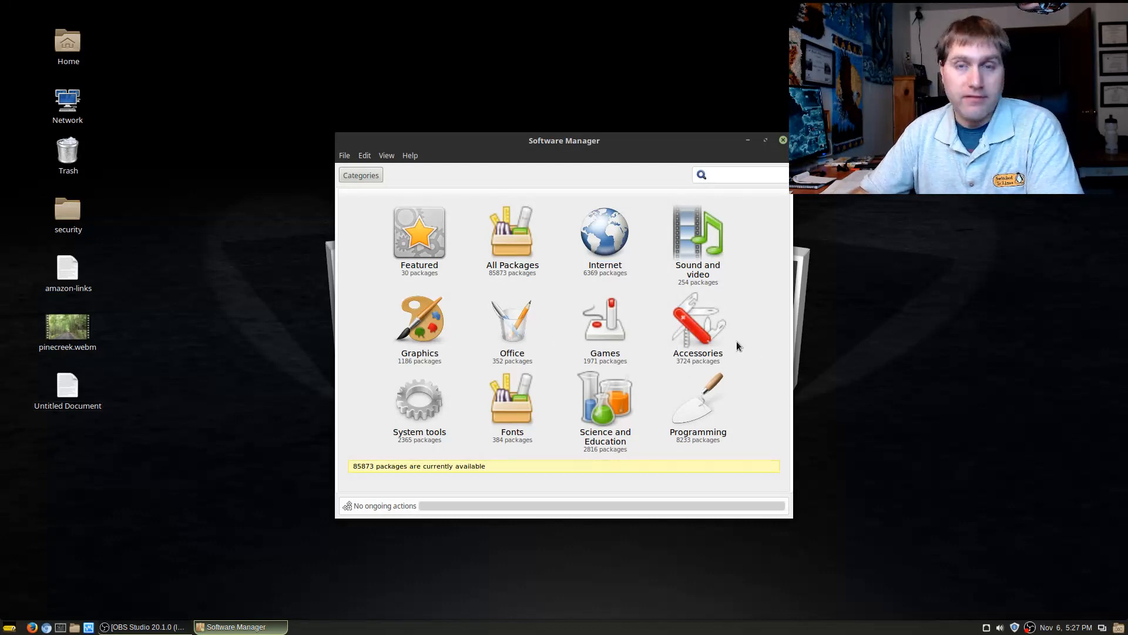
pyautogui.moveTo(752, 320)
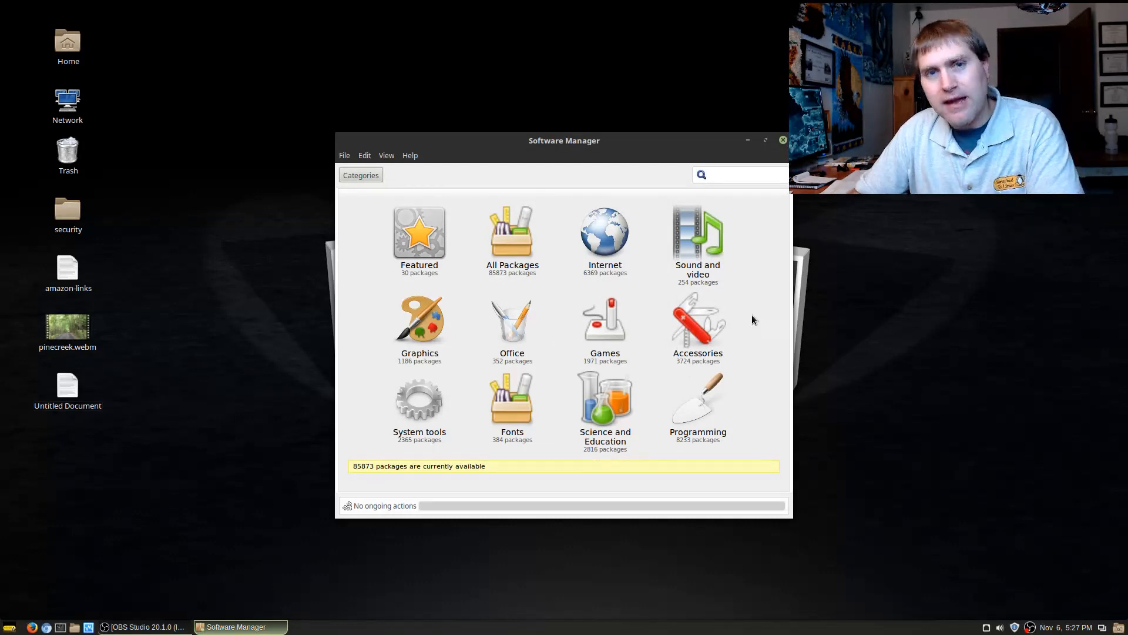
pyautogui.moveTo(756, 281)
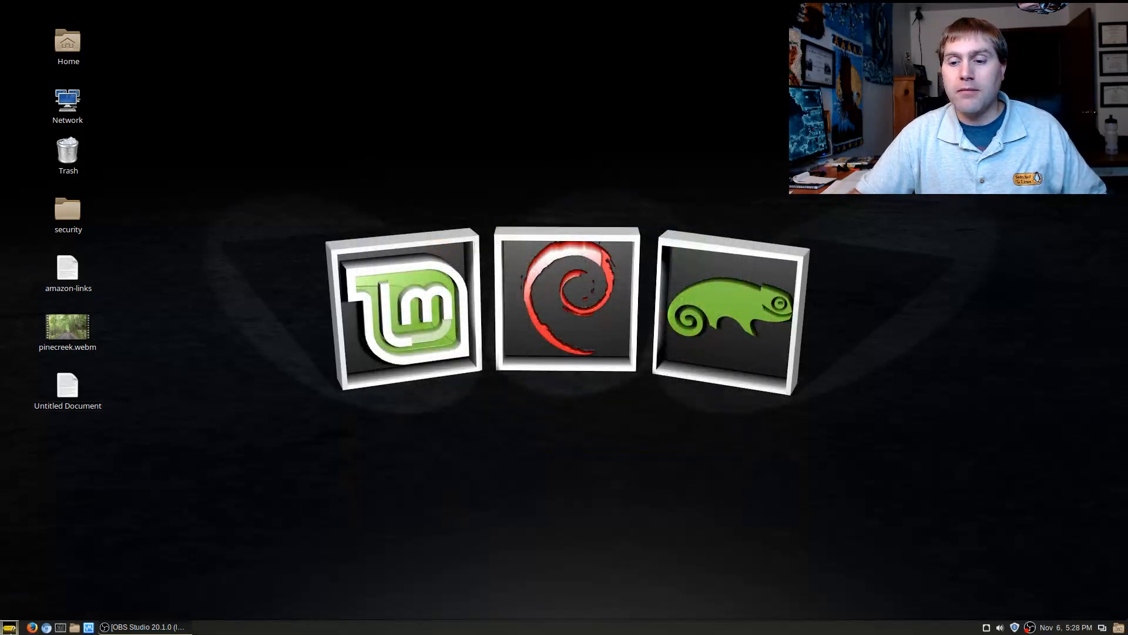
# Step: Open Software Sources from System Settings Administration, authenticating with the administrator password
pyautogui.click(10, 626)
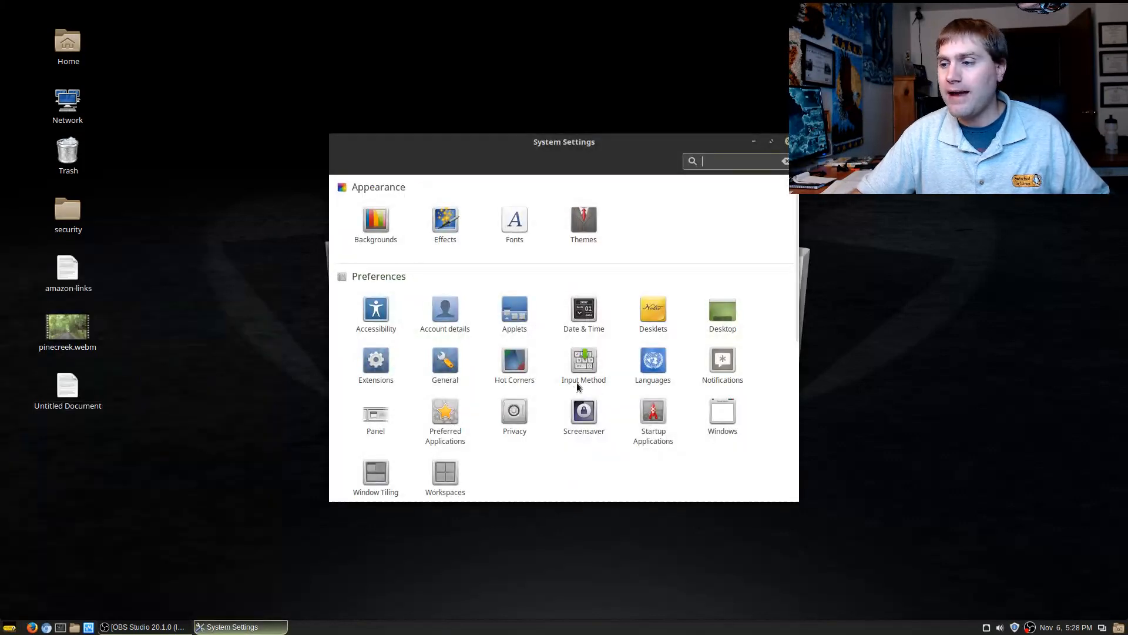
pyautogui.scroll(-3)
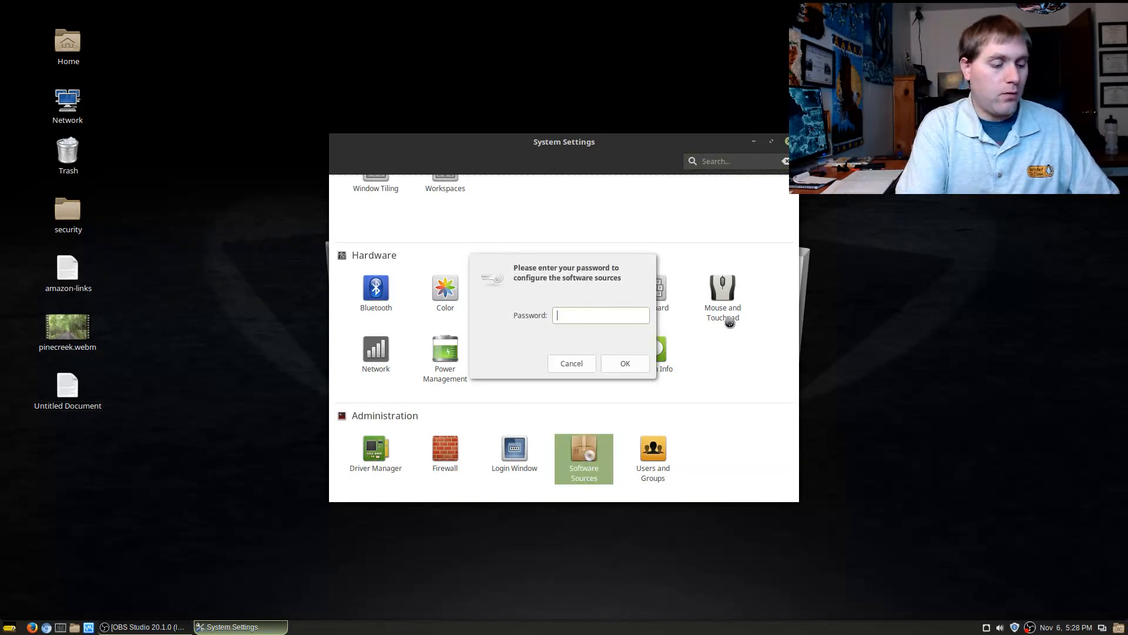
pyautogui.write('password')
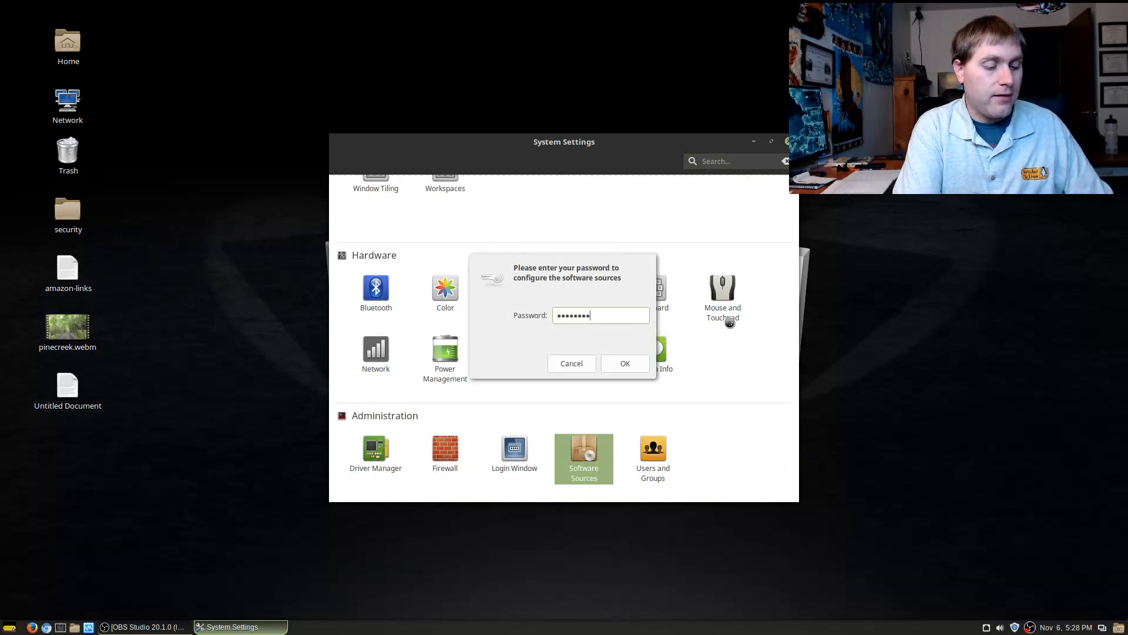
pyautogui.click(623, 363)
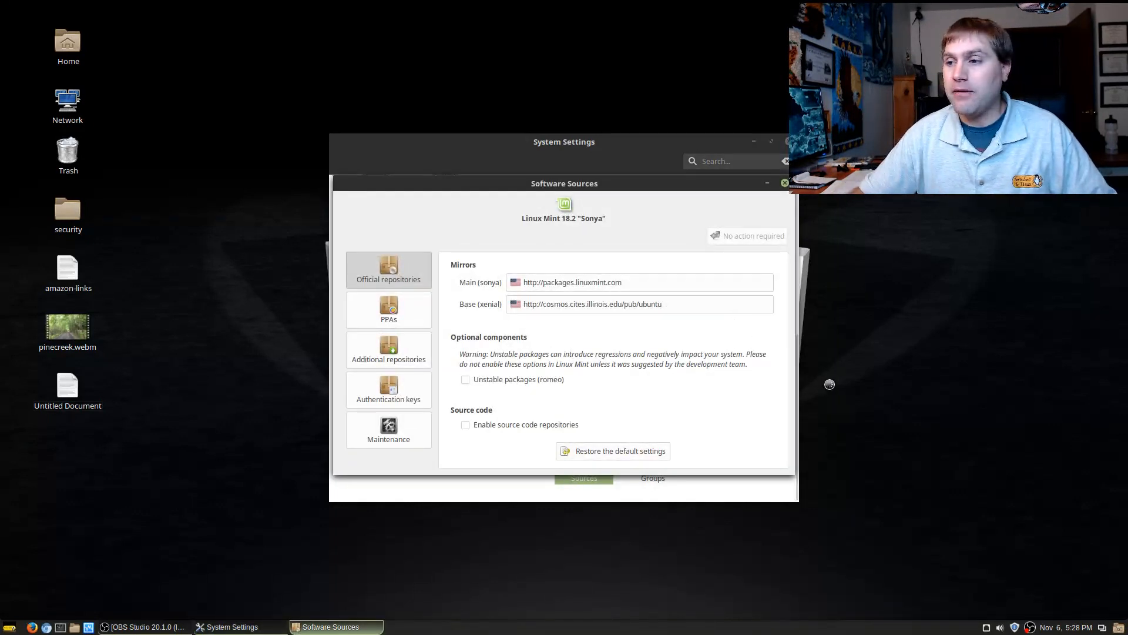
# Step: View the PPAs list (kdenlive, simplescreenrecorder, obs-studio) and close Software Sources
pyautogui.click(388, 309)
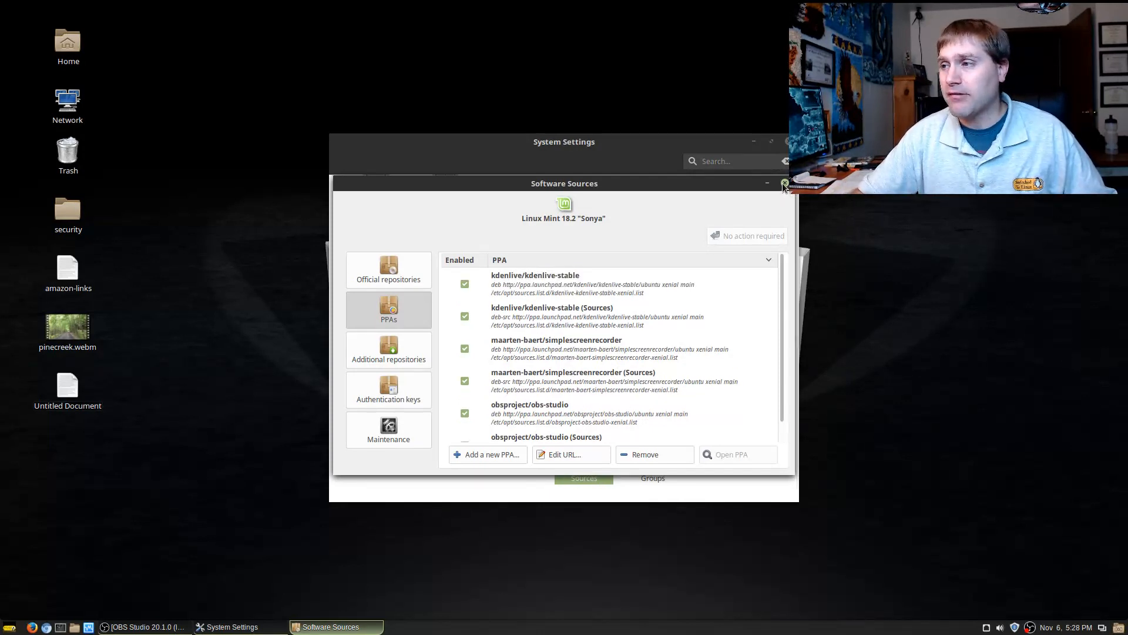
pyautogui.click(784, 183)
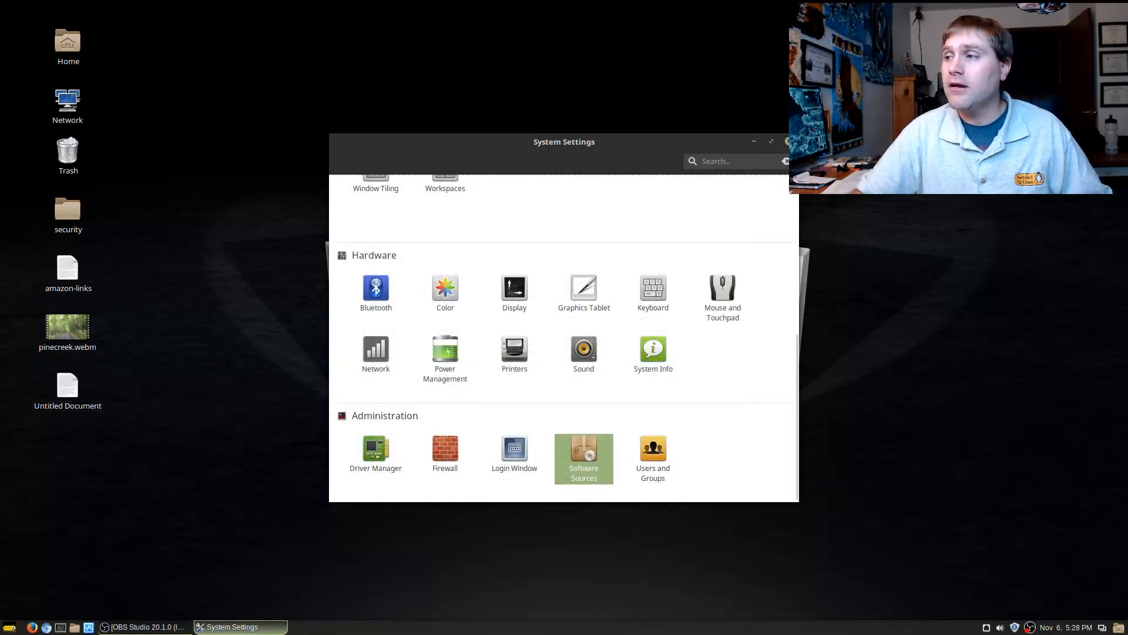